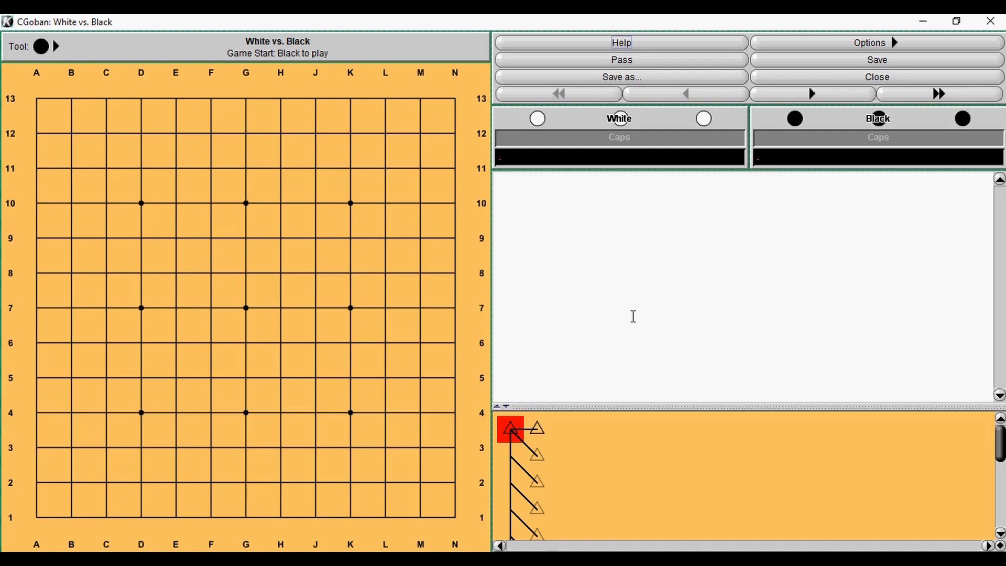
mouse_move(621, 303)
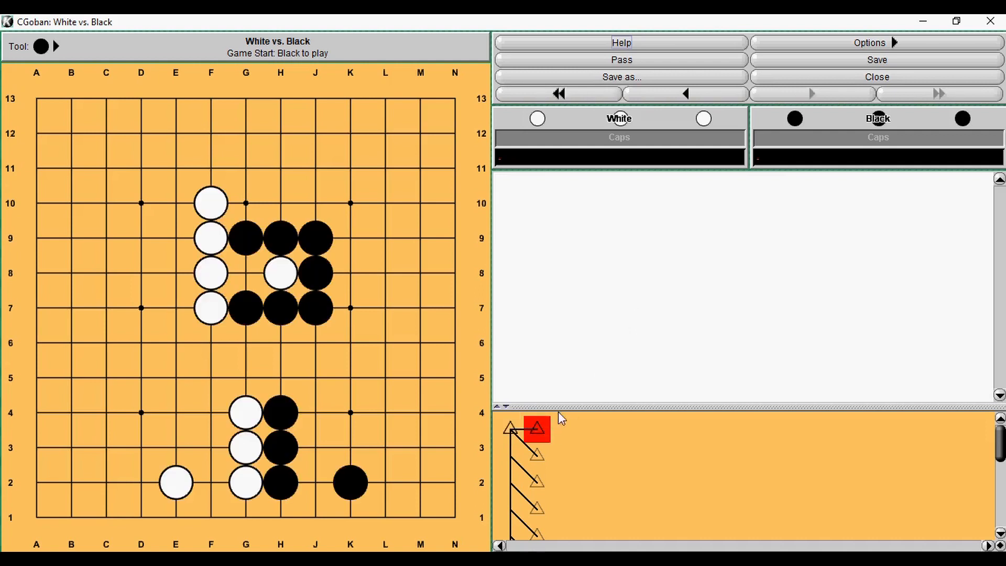
mouse_move(441, 306)
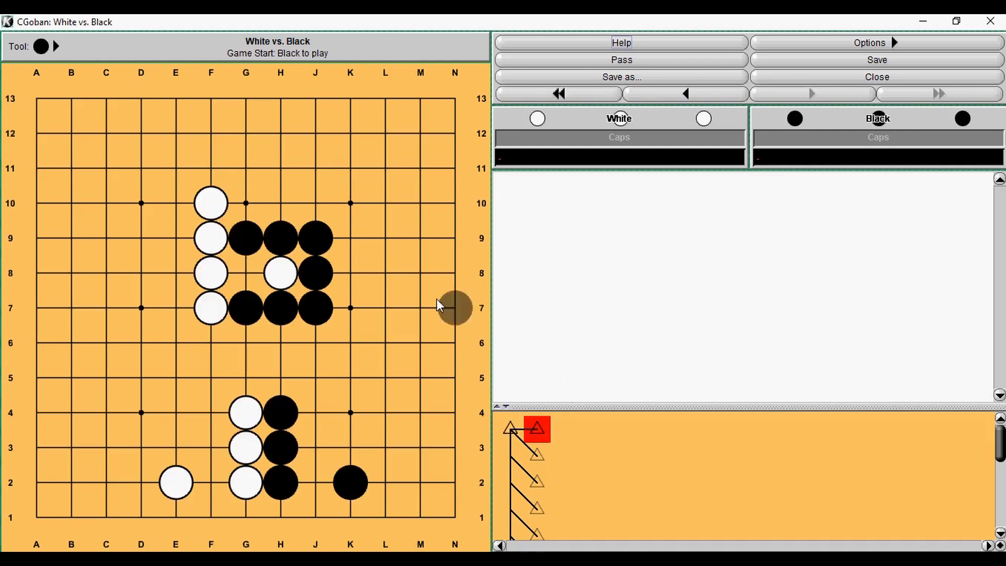
Record Black's G8 capture of the white H8 stone, then return to the starting position.
click(245, 272)
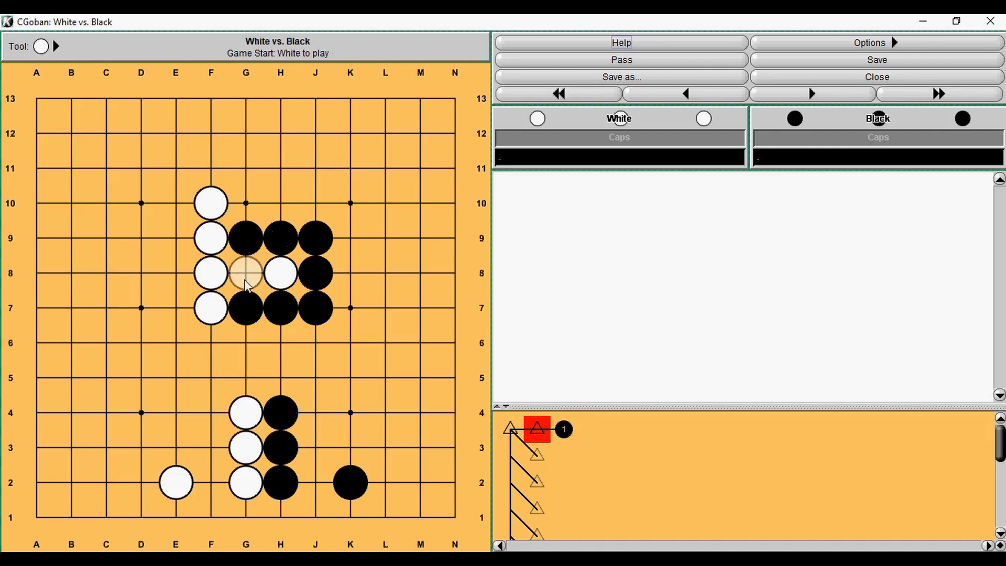
click(246, 272)
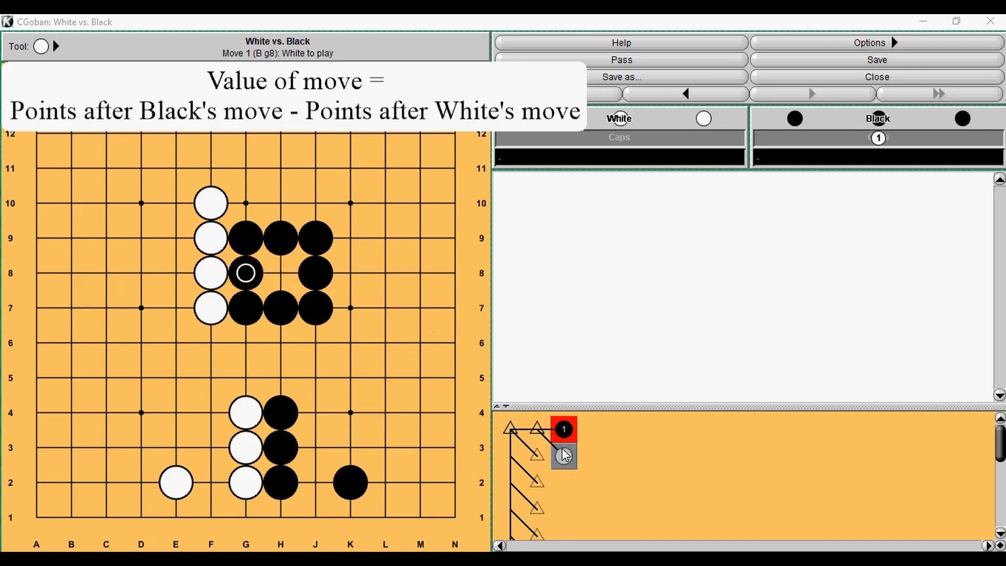
click(683, 94)
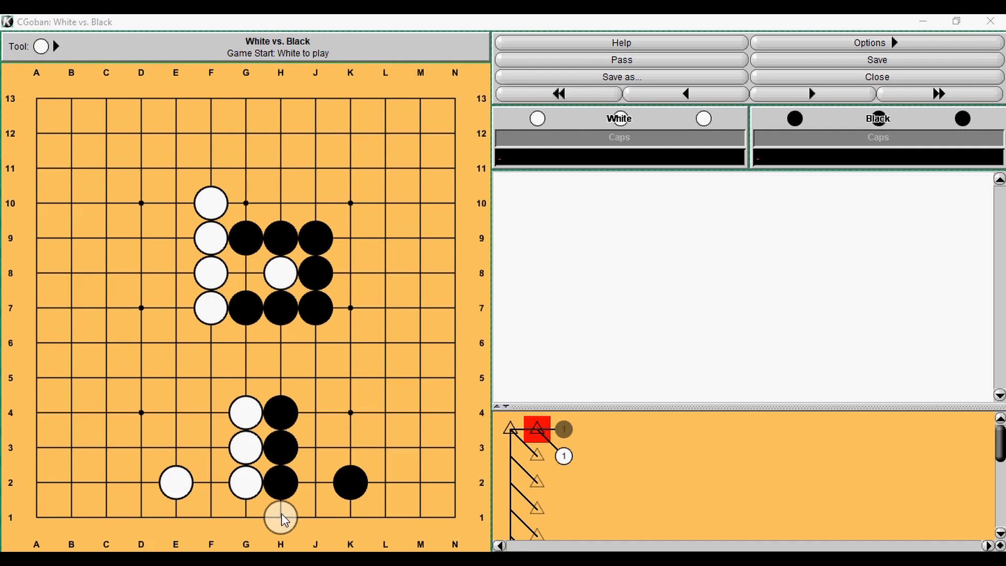
Play the bottom-edge line ending at Black H1, then advance to the next endgame position.
click(245, 517)
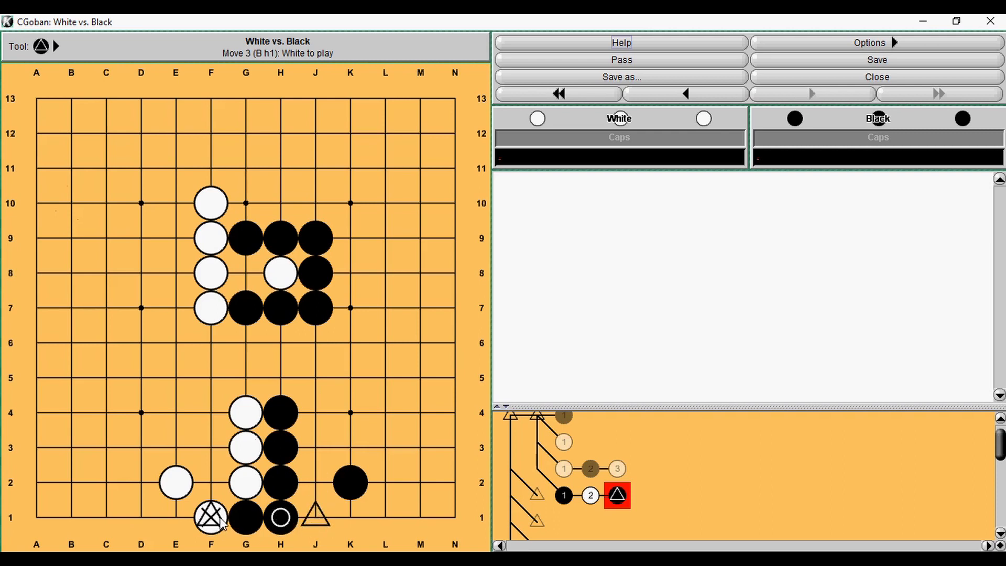
mouse_move(245, 482)
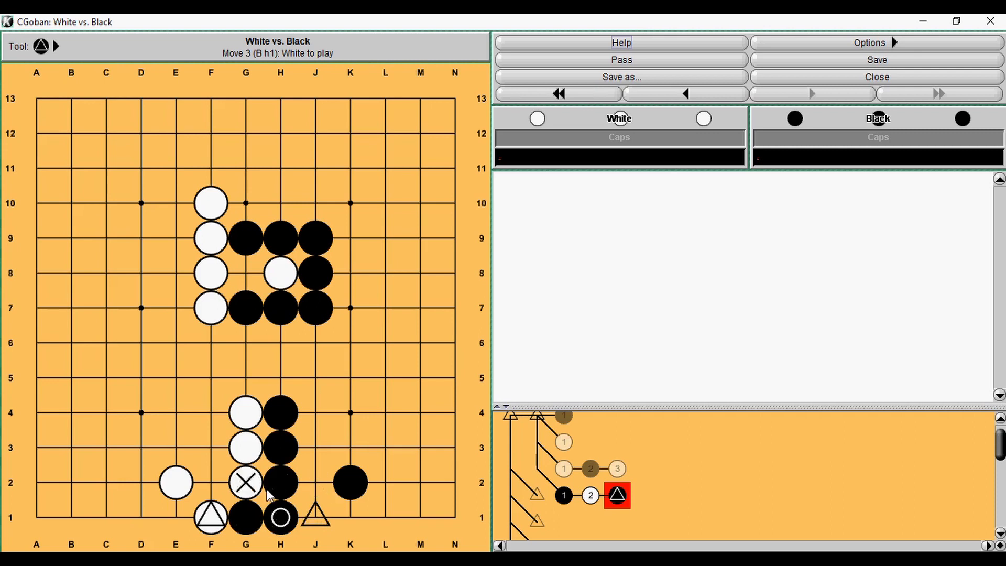
click(562, 495)
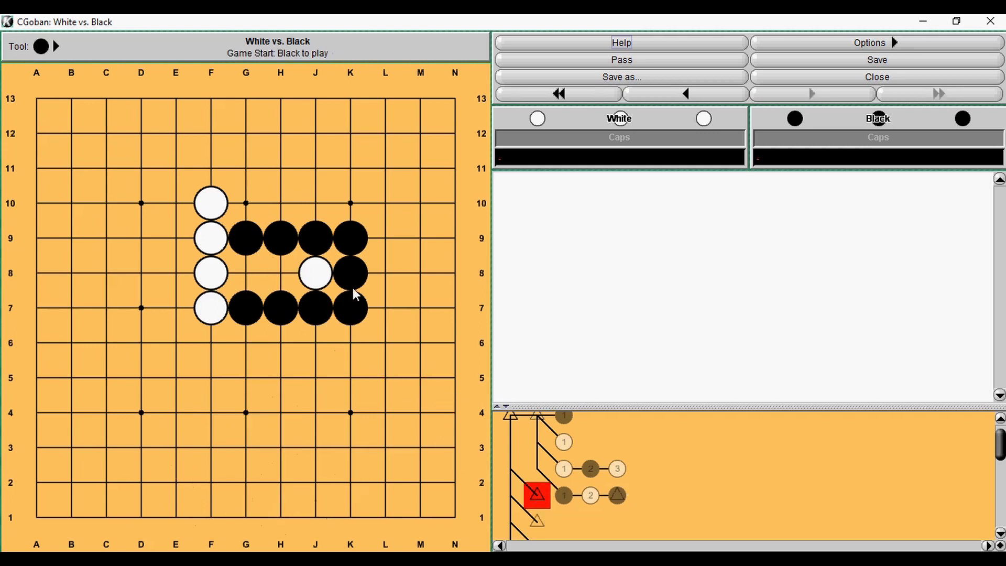
mouse_move(246, 272)
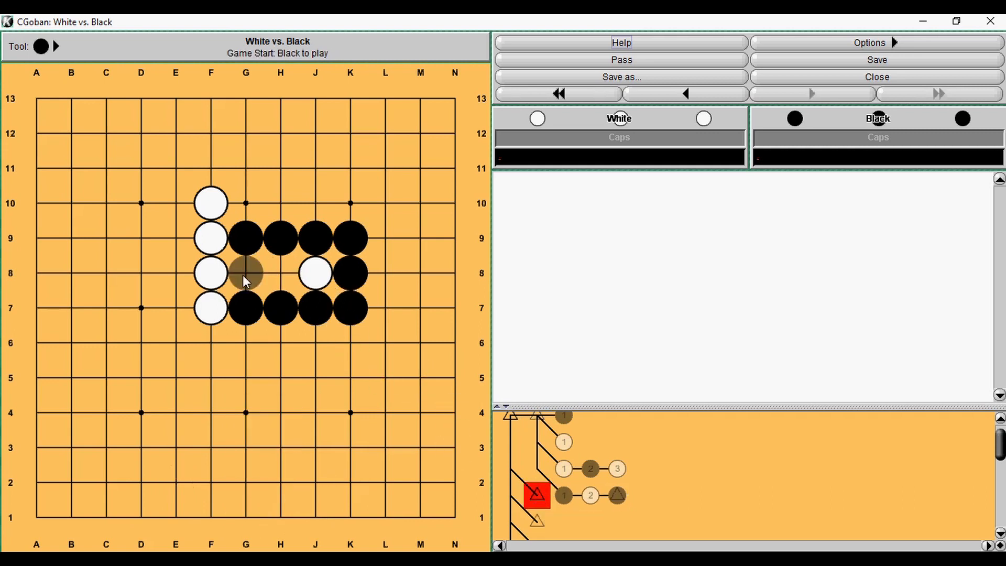
Add White stones at G8 and H8 to fill the gap in Black's wall.
click(245, 273)
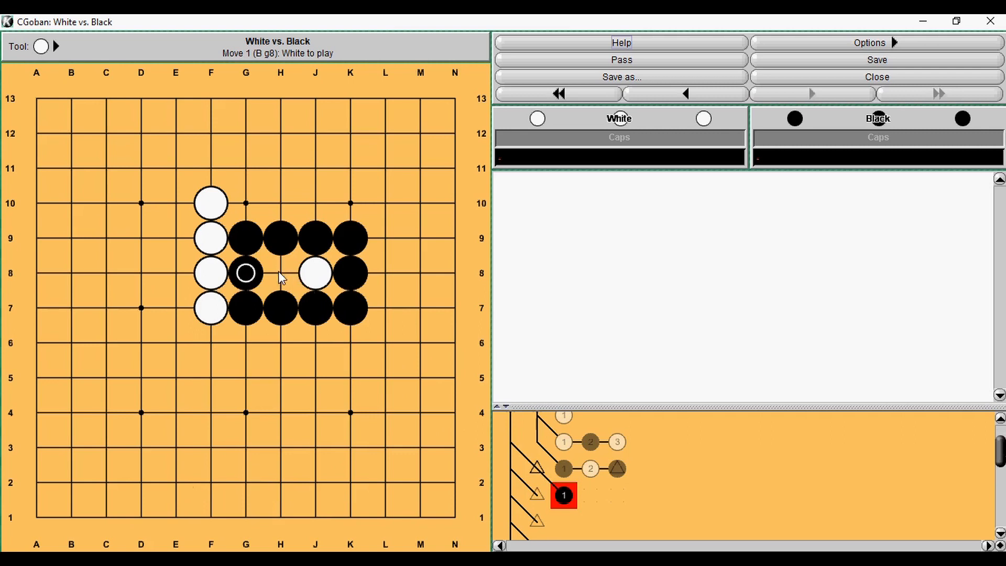
mouse_move(507, 452)
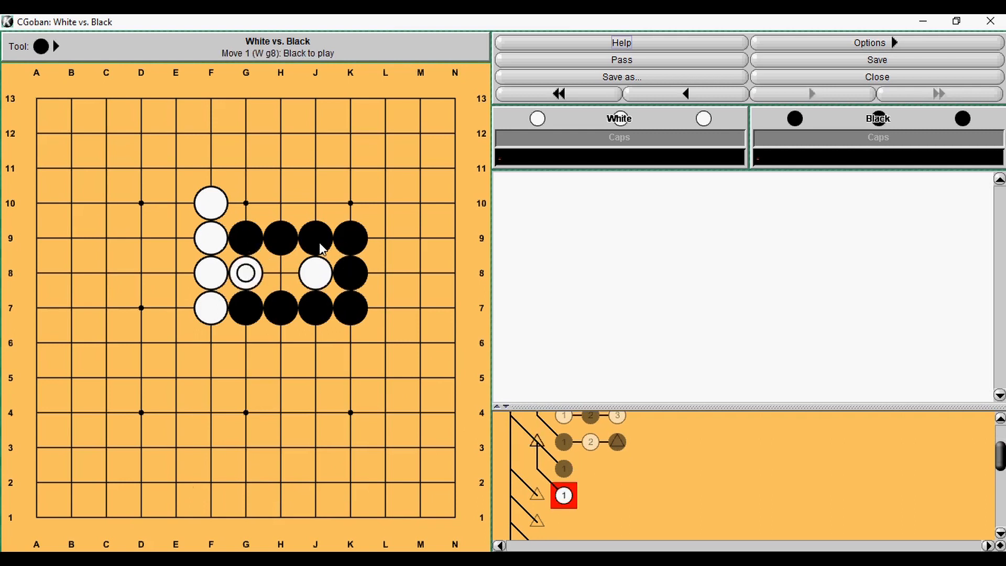
mouse_move(333, 256)
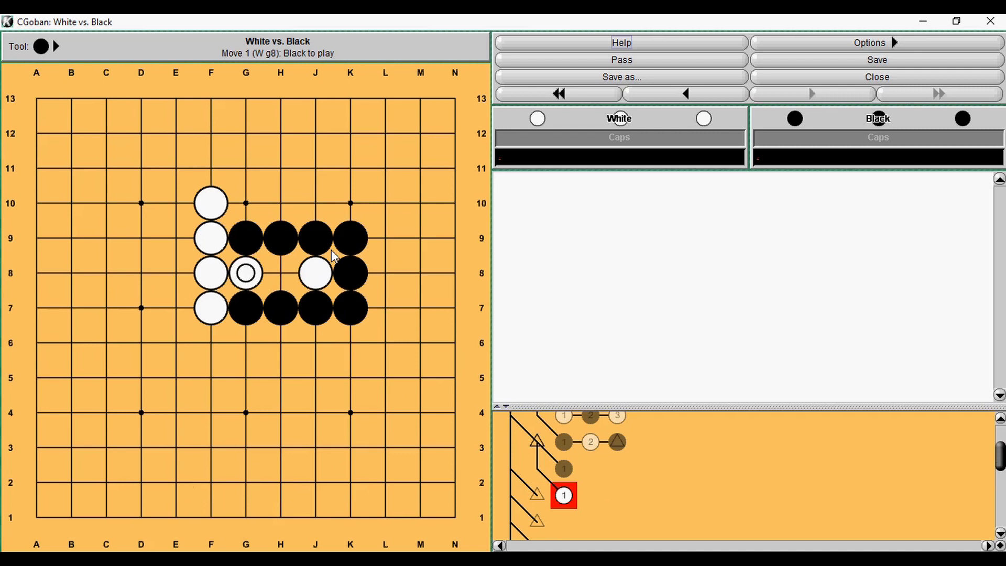
mouse_move(315, 249)
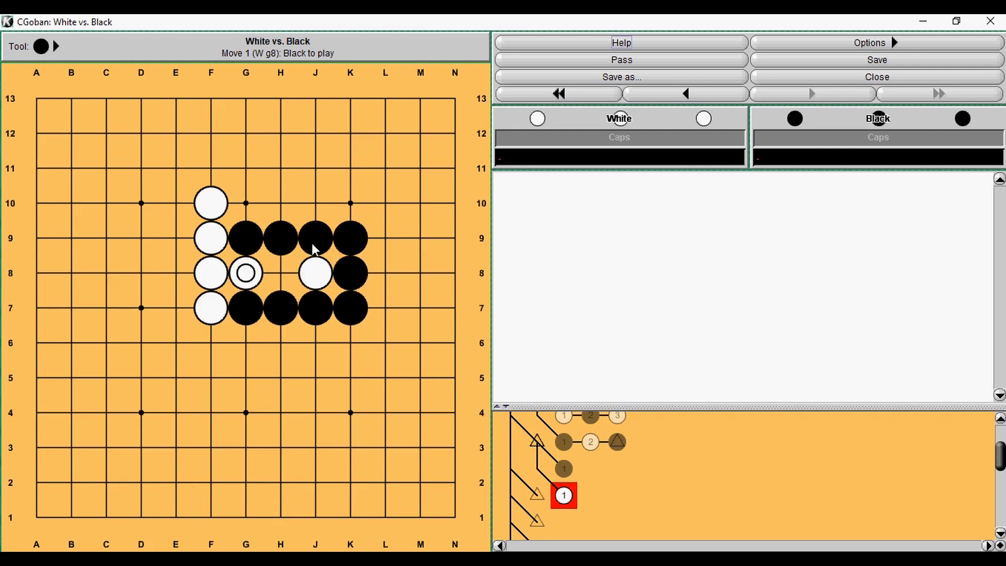
mouse_move(314, 238)
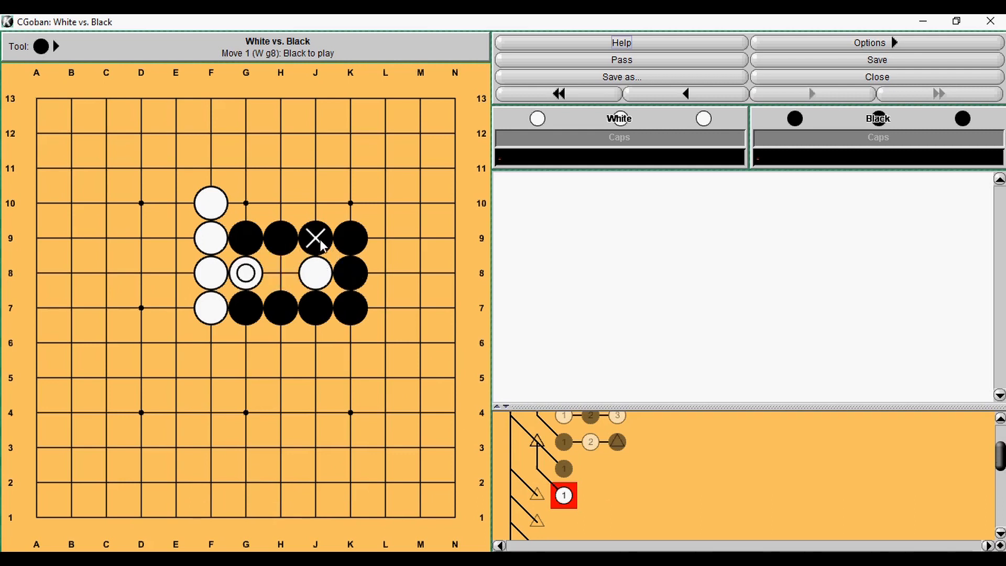
click(314, 238)
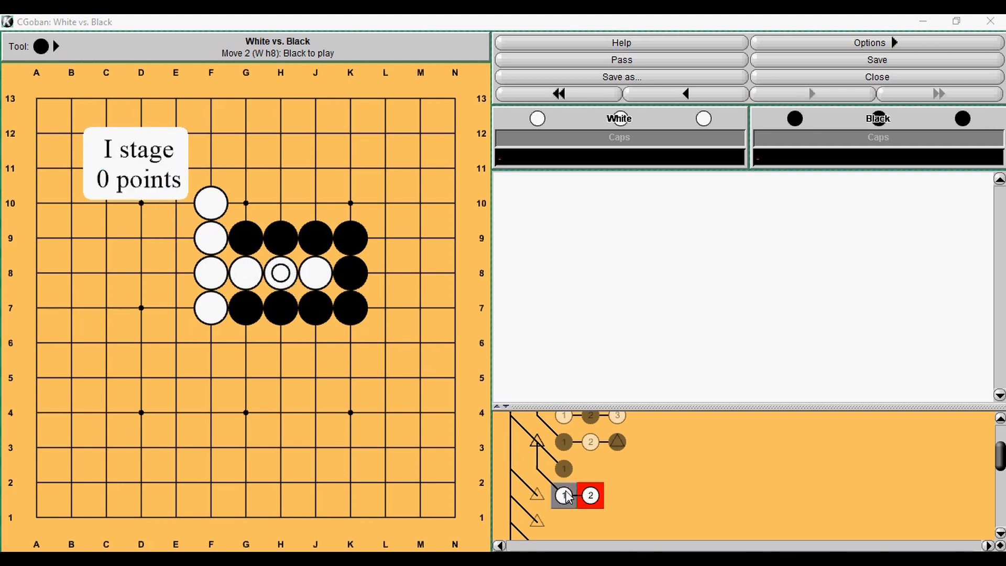
Branch from White's G8 with Black H8 capturing the J8 stone, then return to G8.
click(684, 93)
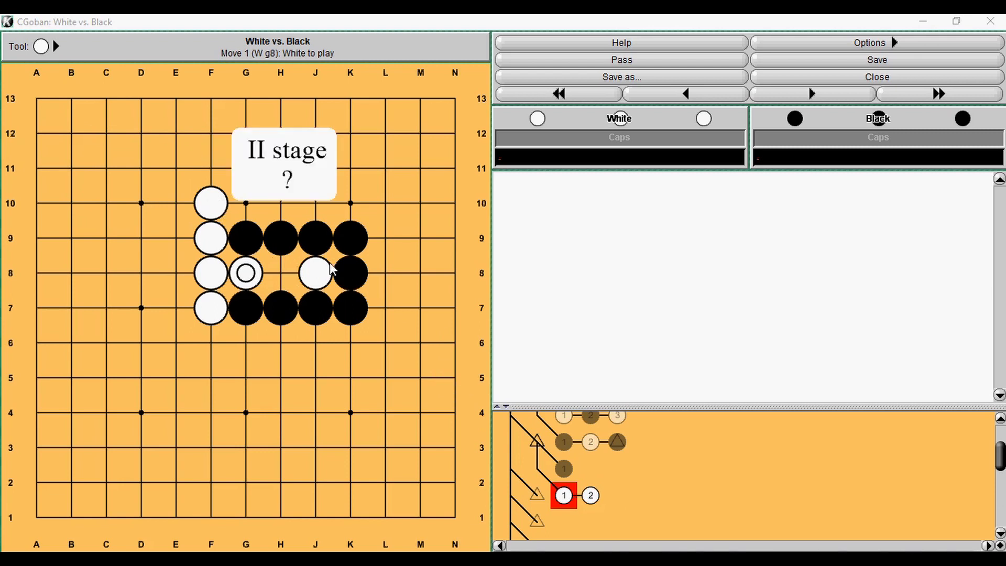
mouse_move(492, 395)
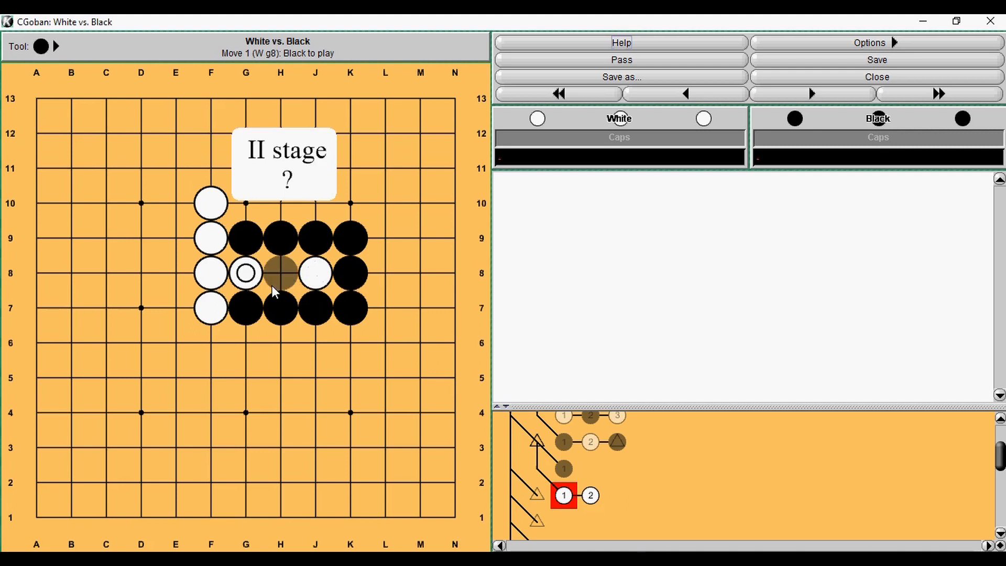
click(281, 272)
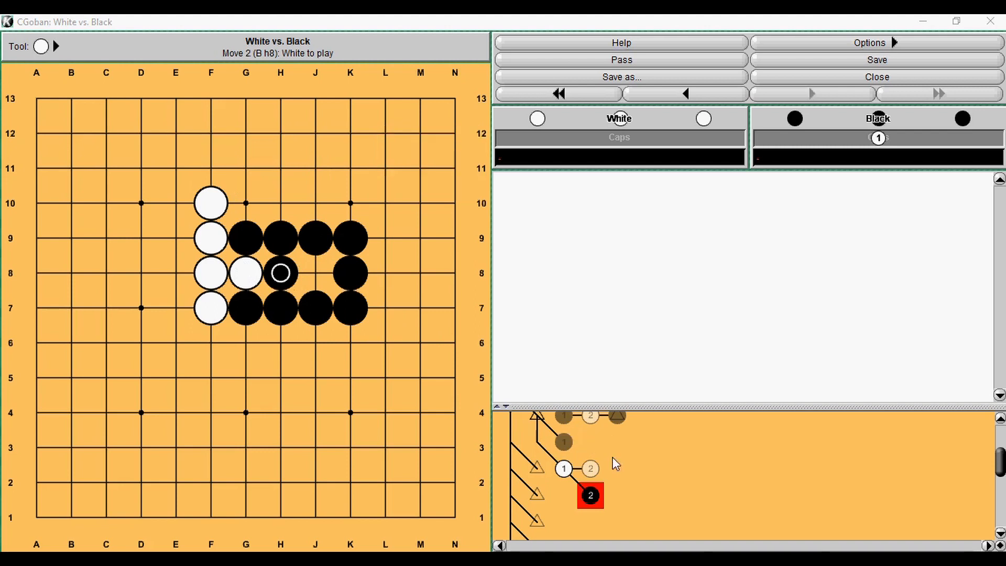
click(684, 94)
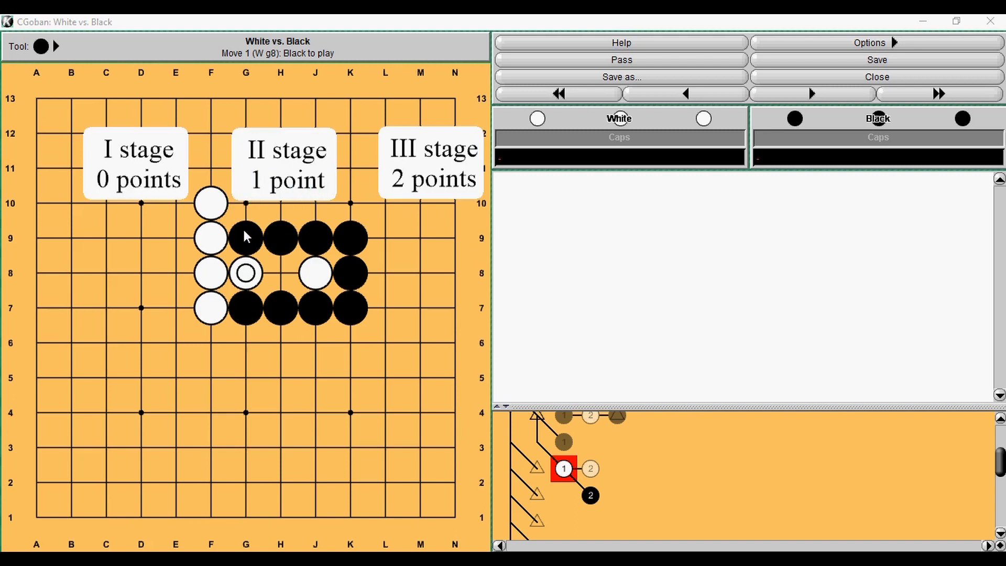
mouse_move(346, 301)
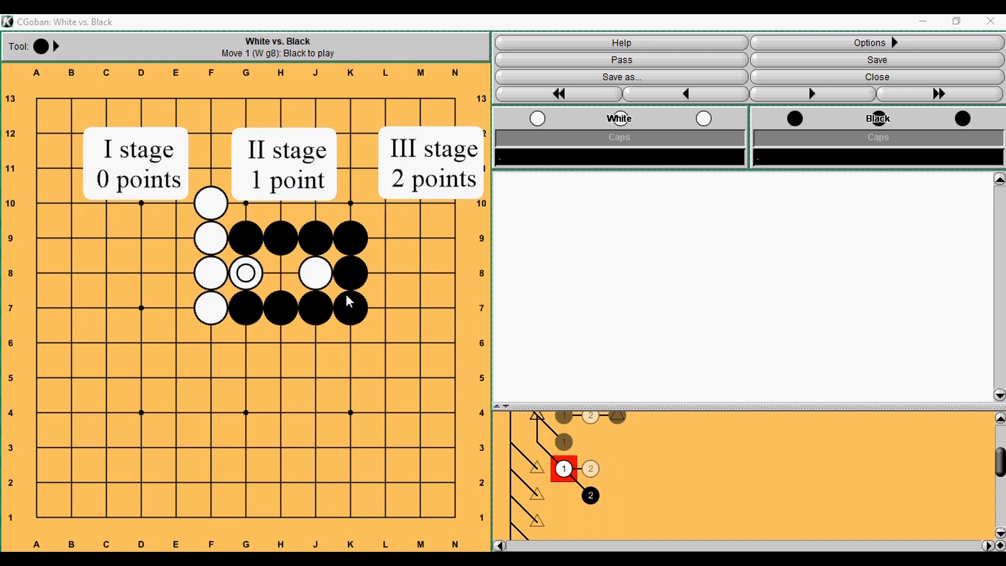
mouse_move(332, 285)
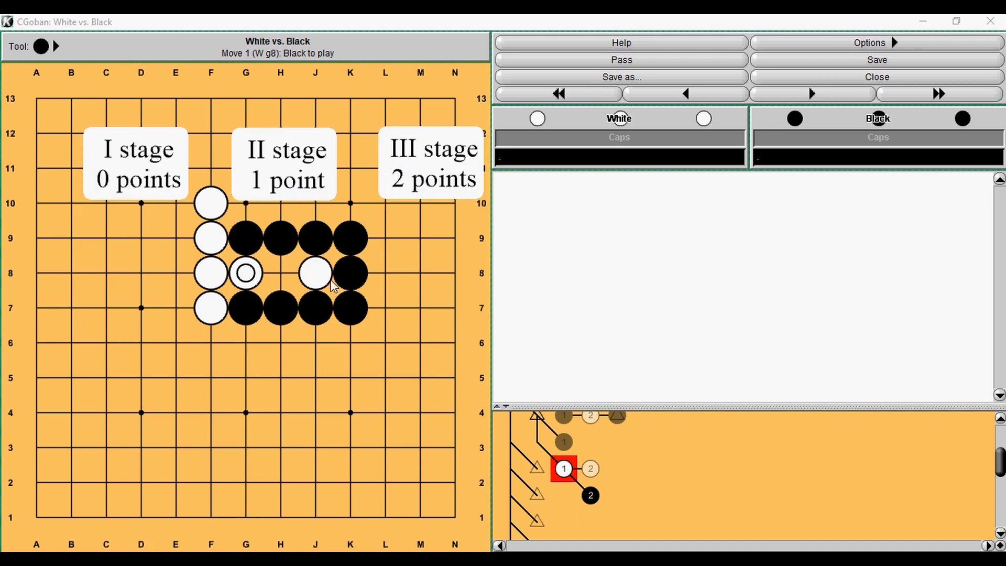
mouse_move(602, 484)
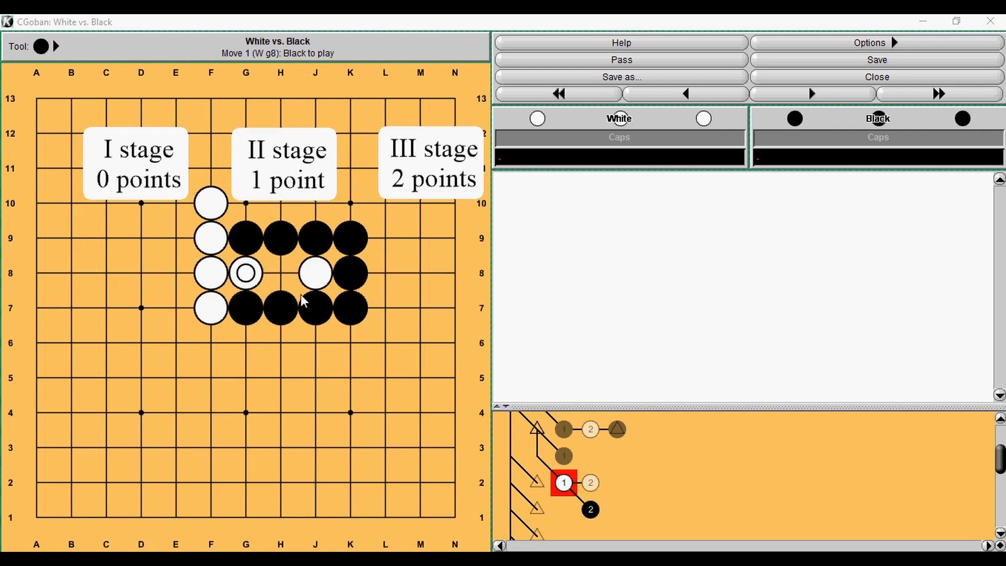
mouse_move(247, 279)
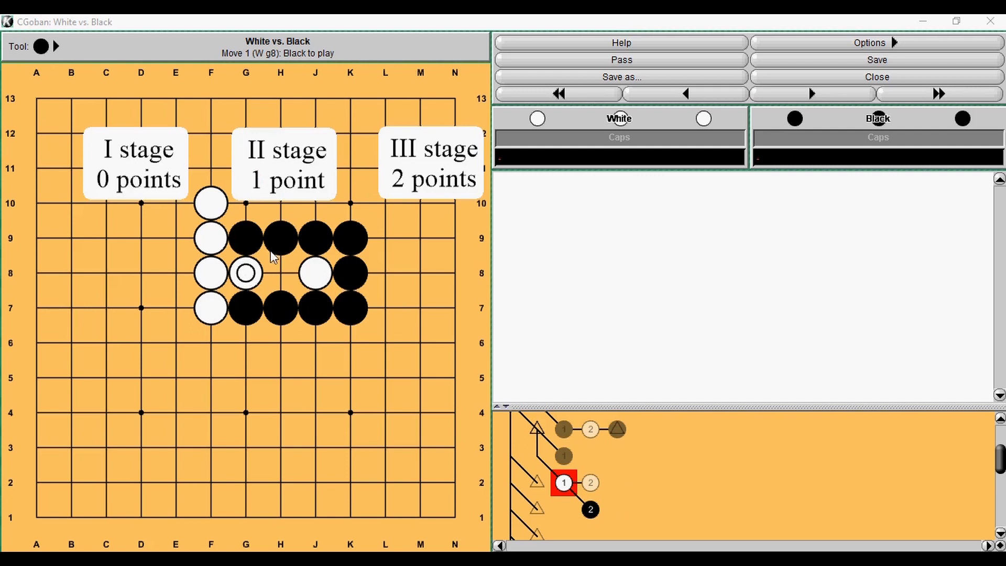
mouse_move(234, 237)
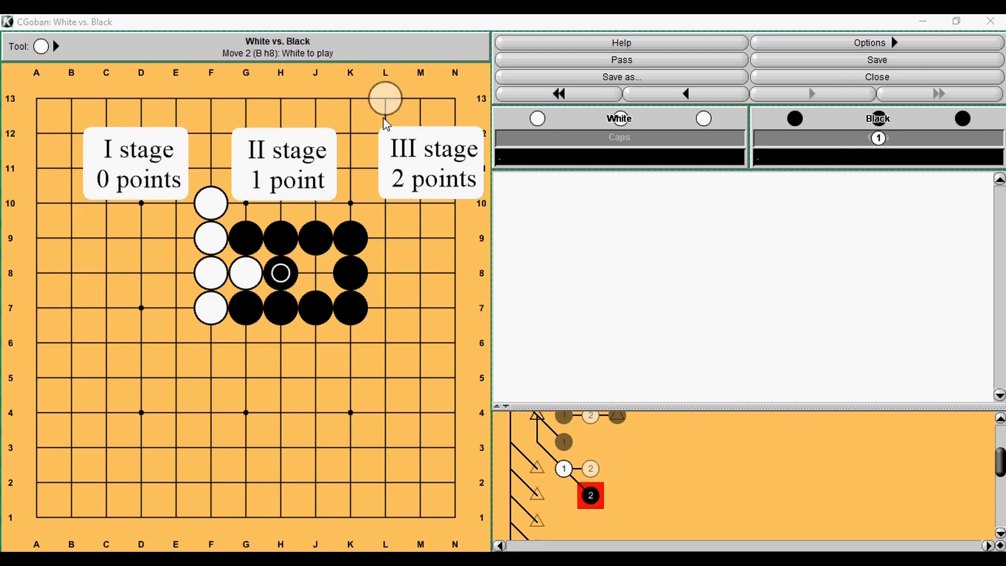
mouse_move(420, 239)
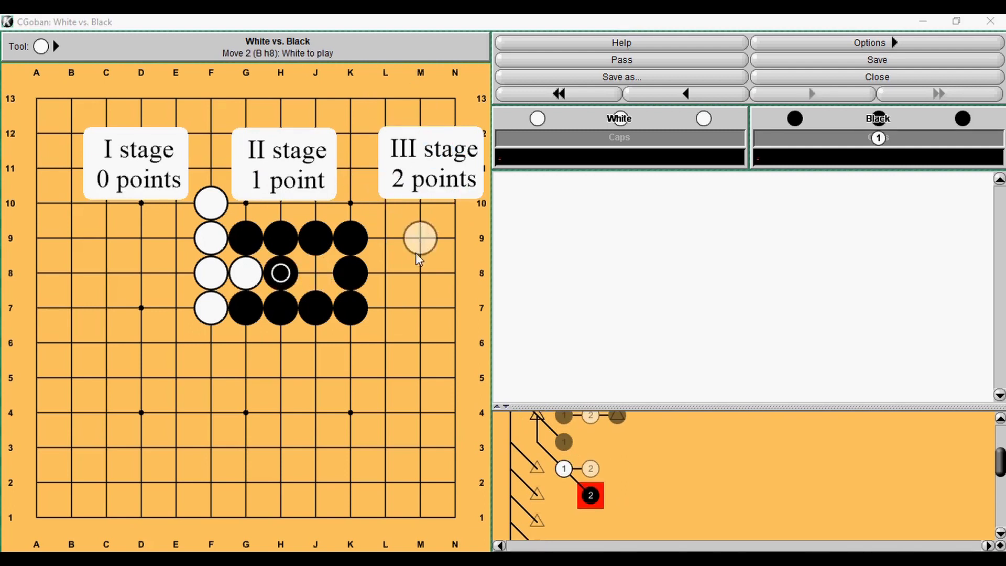
mouse_move(408, 193)
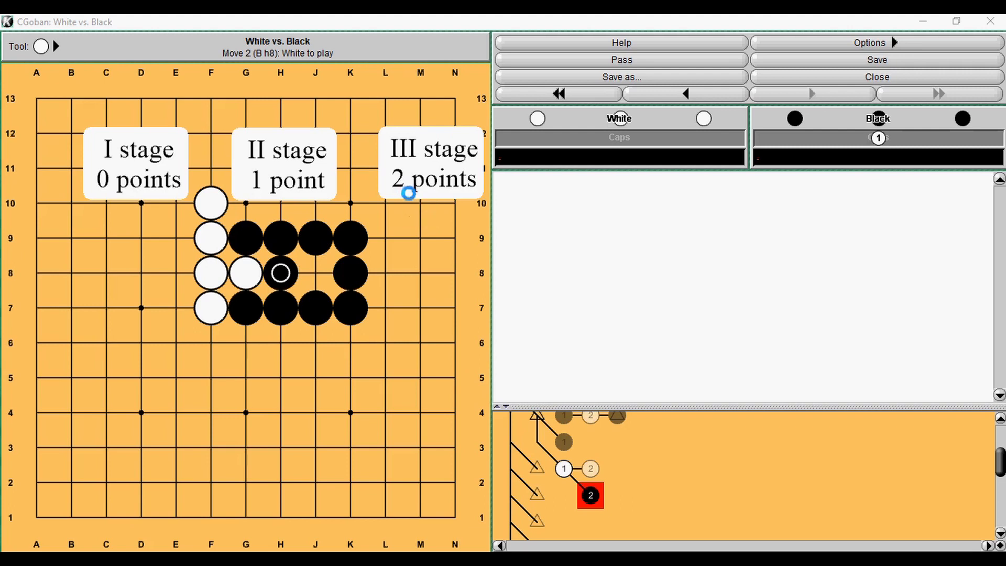
mouse_move(266, 250)
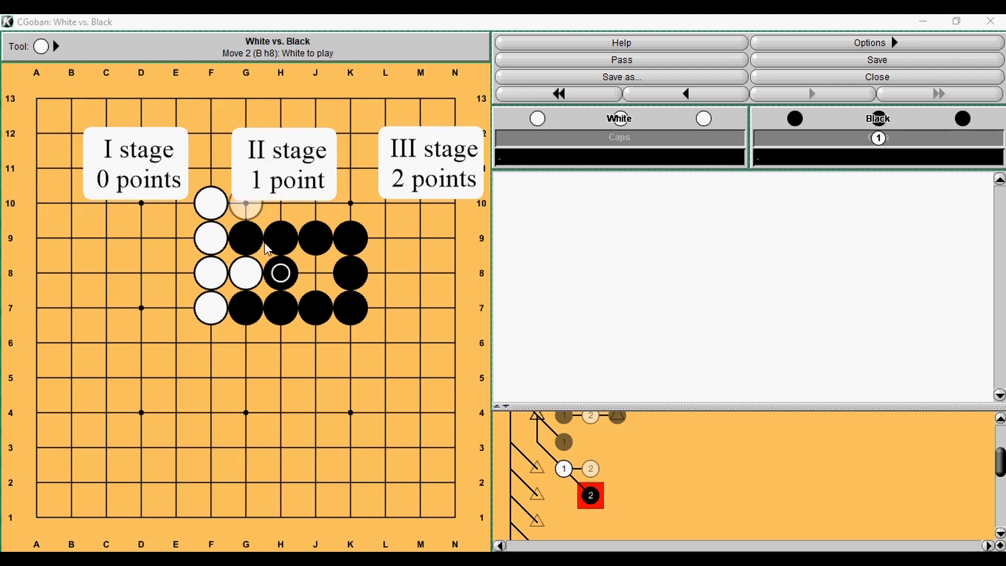
Step back to White's G8 move, leaving Black to play.
click(684, 94)
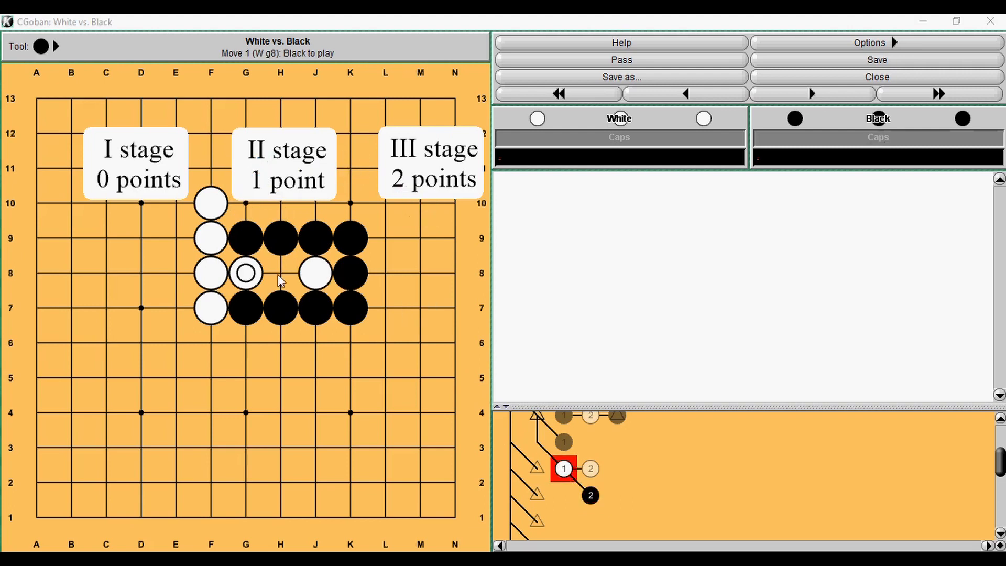
mouse_move(297, 242)
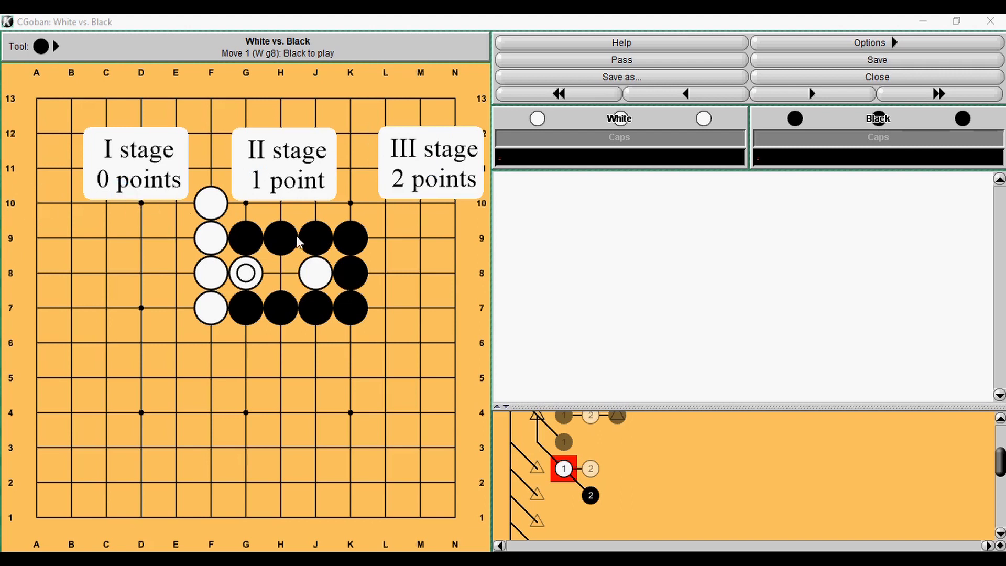
mouse_move(443, 217)
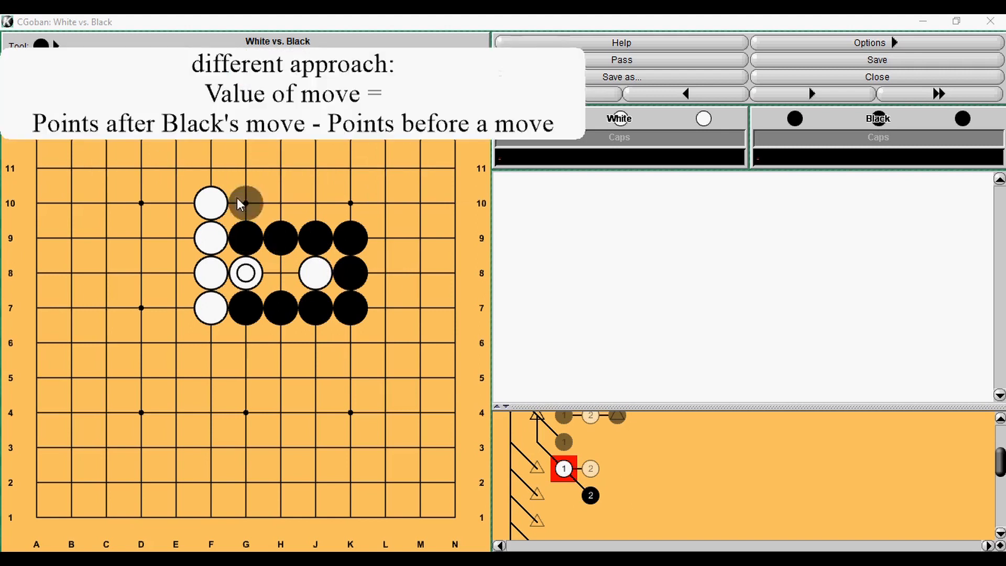
mouse_move(289, 177)
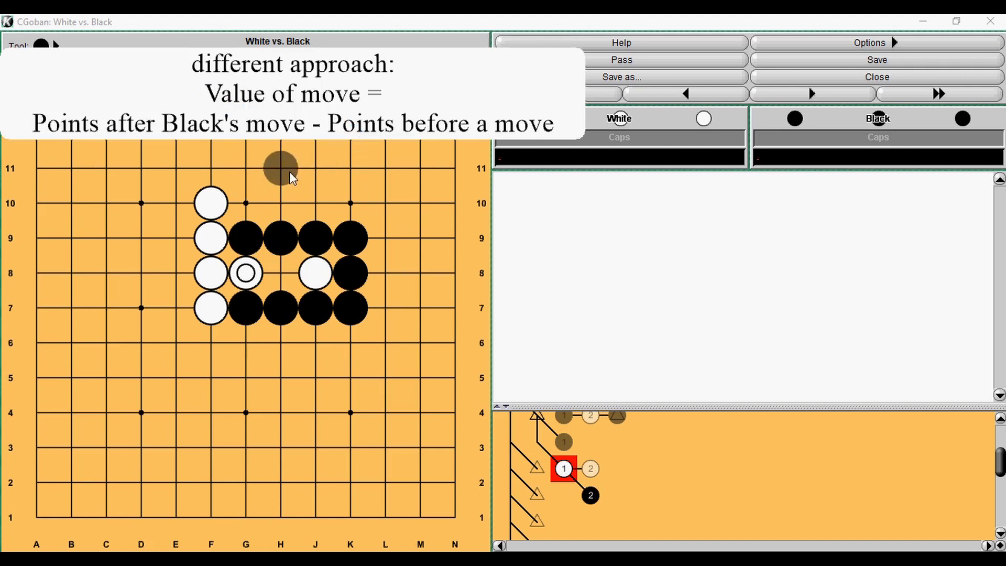
mouse_move(270, 252)
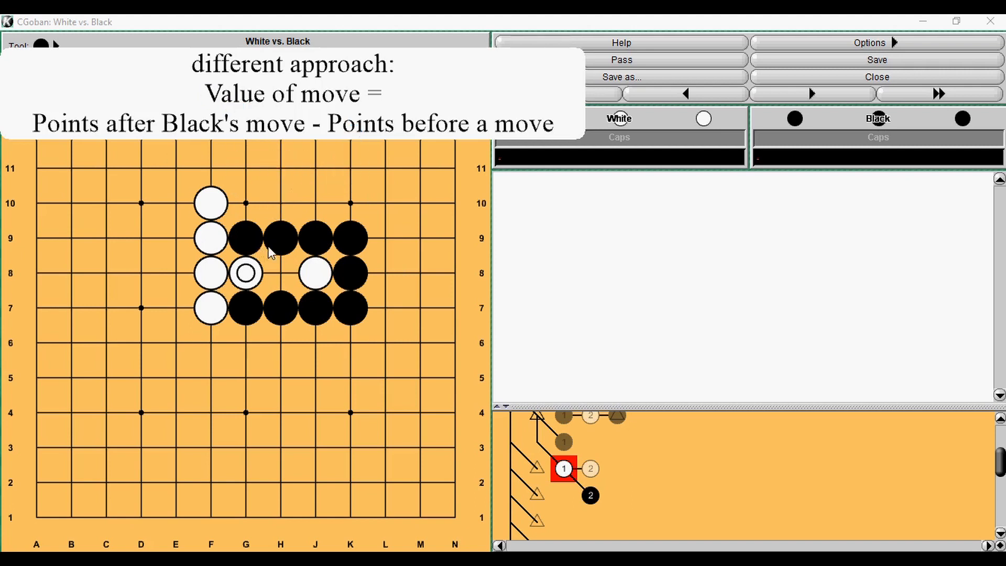
mouse_move(305, 242)
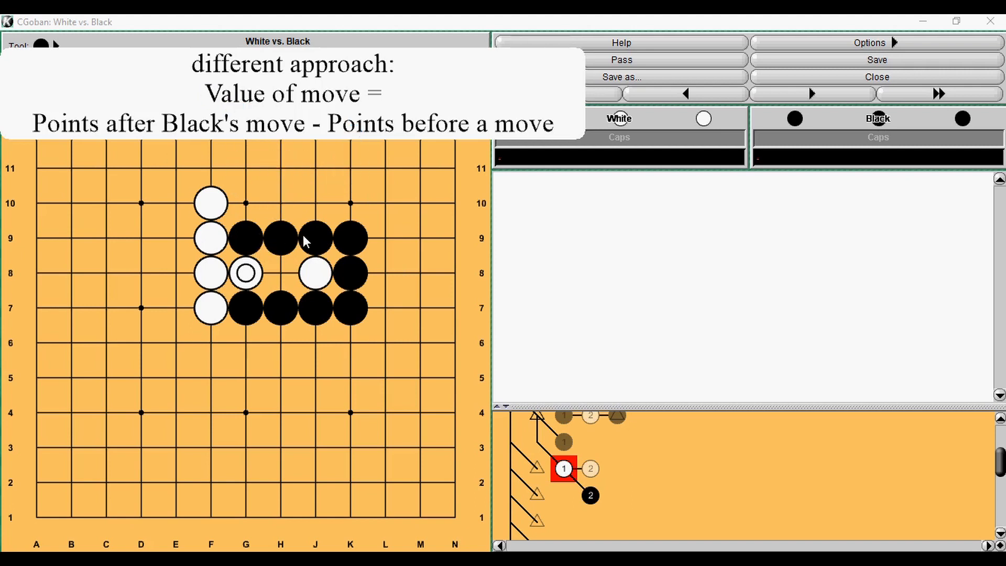
mouse_move(314, 245)
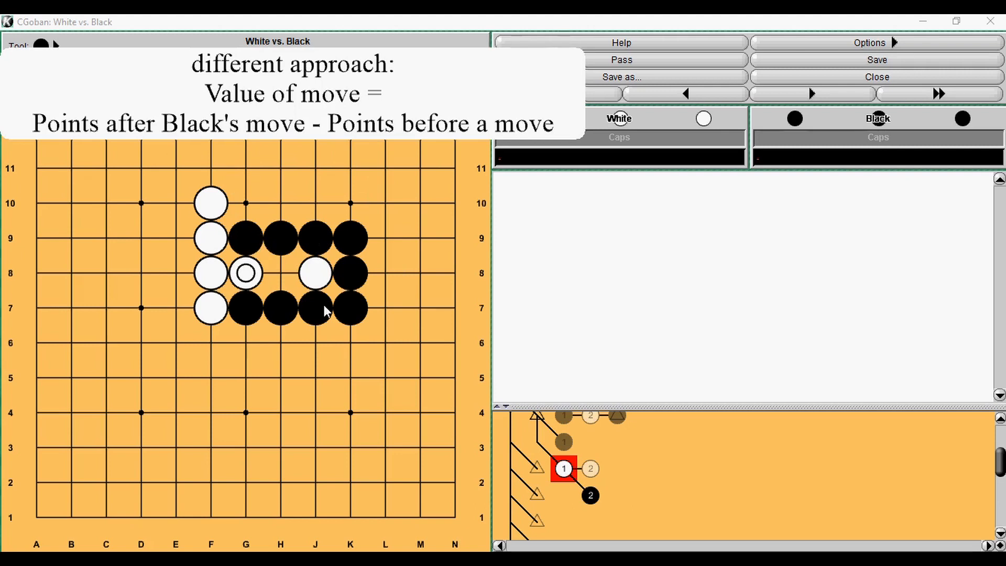
mouse_move(305, 319)
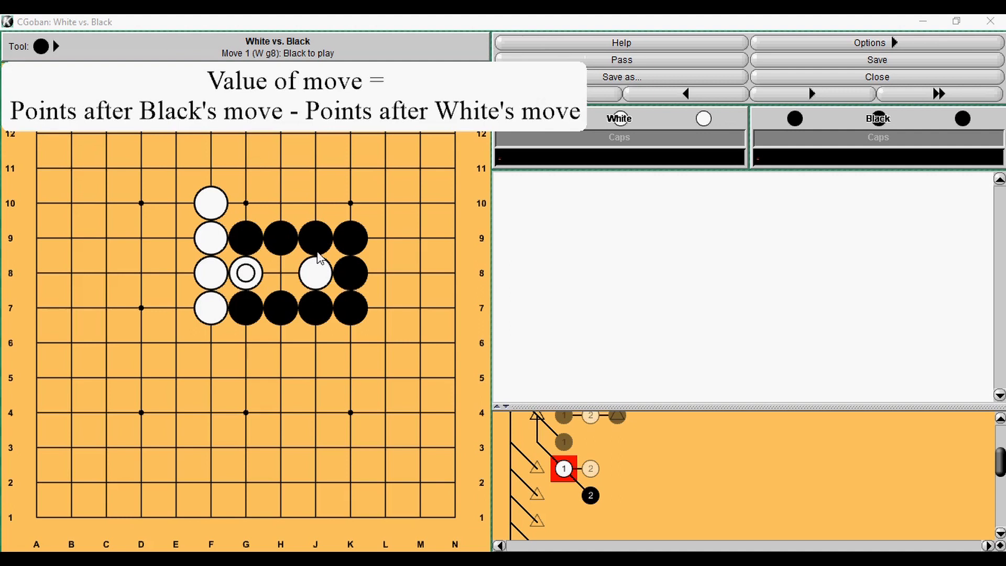
mouse_move(122, 140)
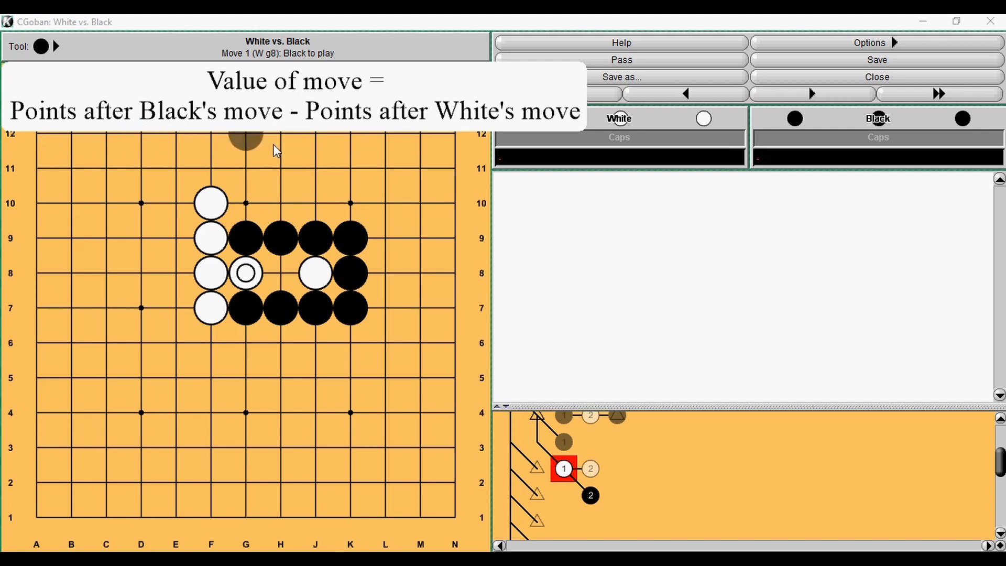
mouse_move(385, 239)
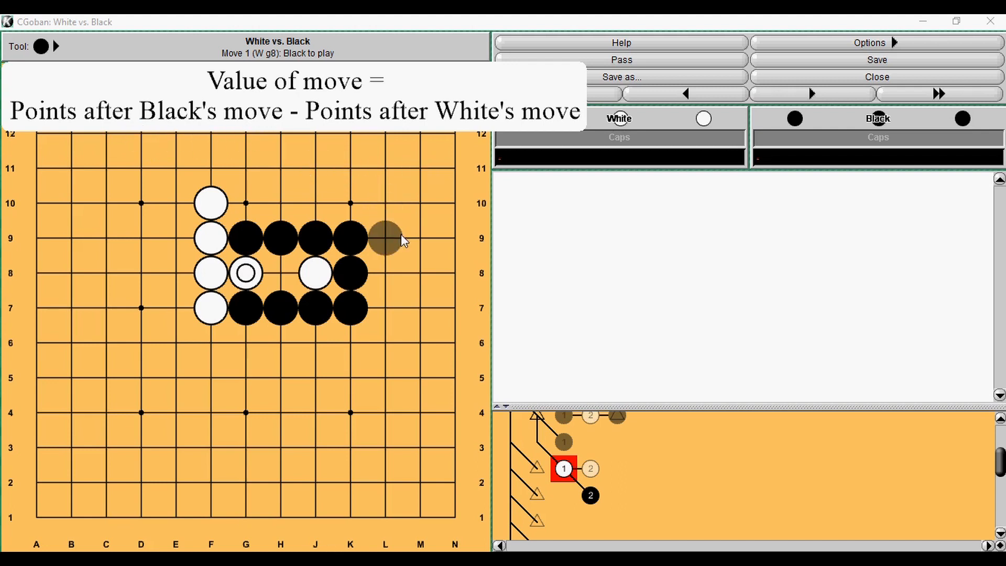
Tour another lesson position, then bring back White's G8 variation.
click(558, 94)
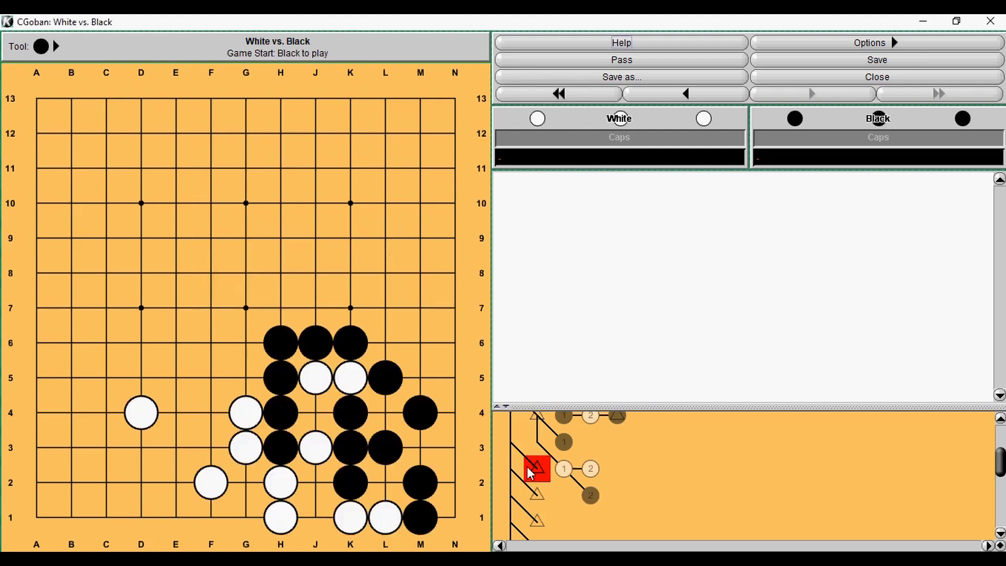
mouse_move(529, 473)
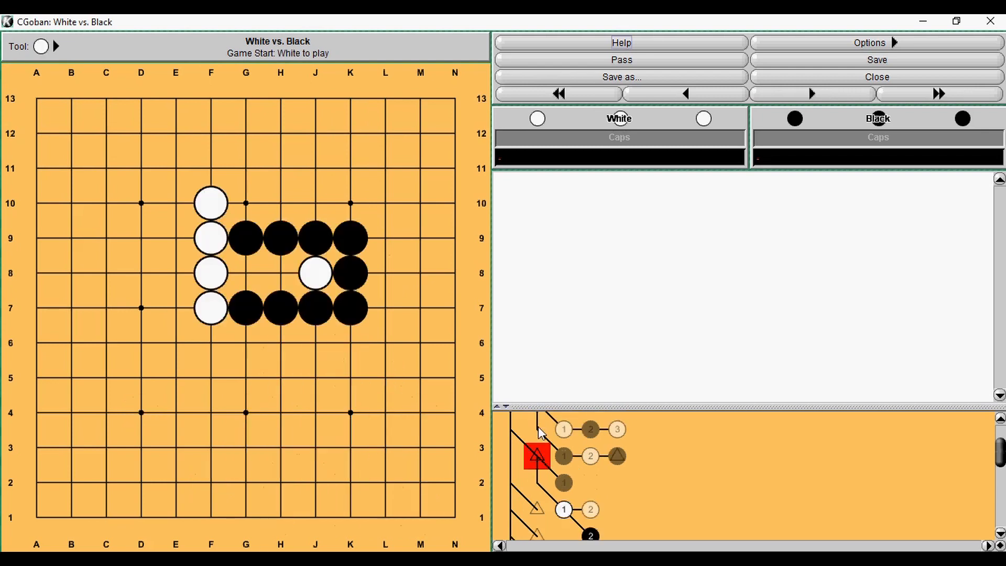
mouse_move(504, 385)
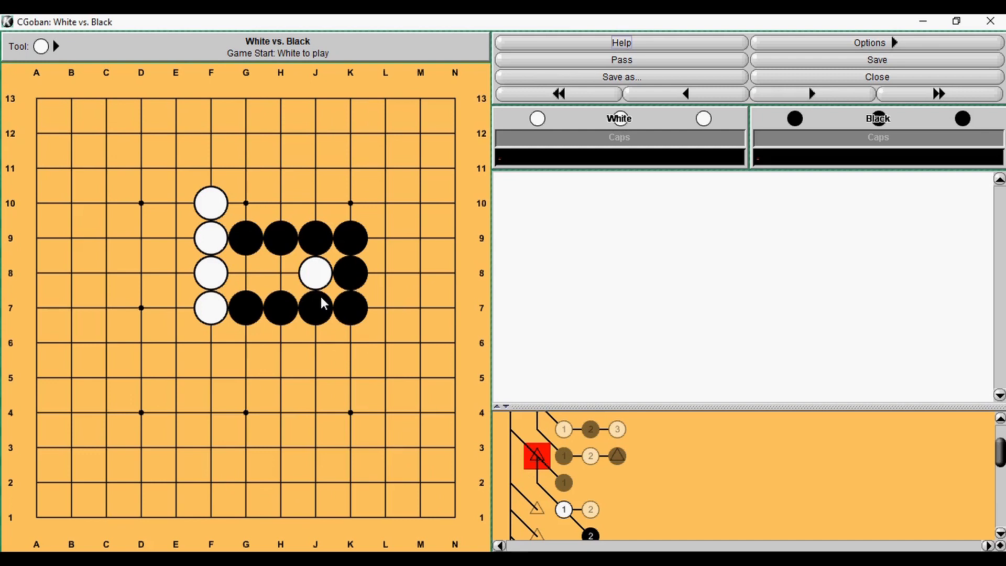
mouse_move(302, 284)
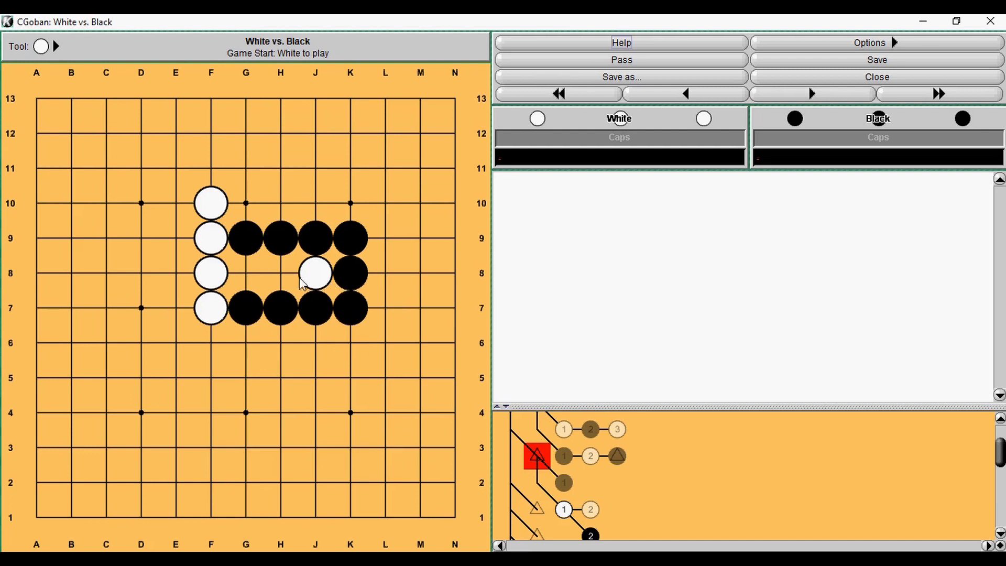
mouse_move(246, 271)
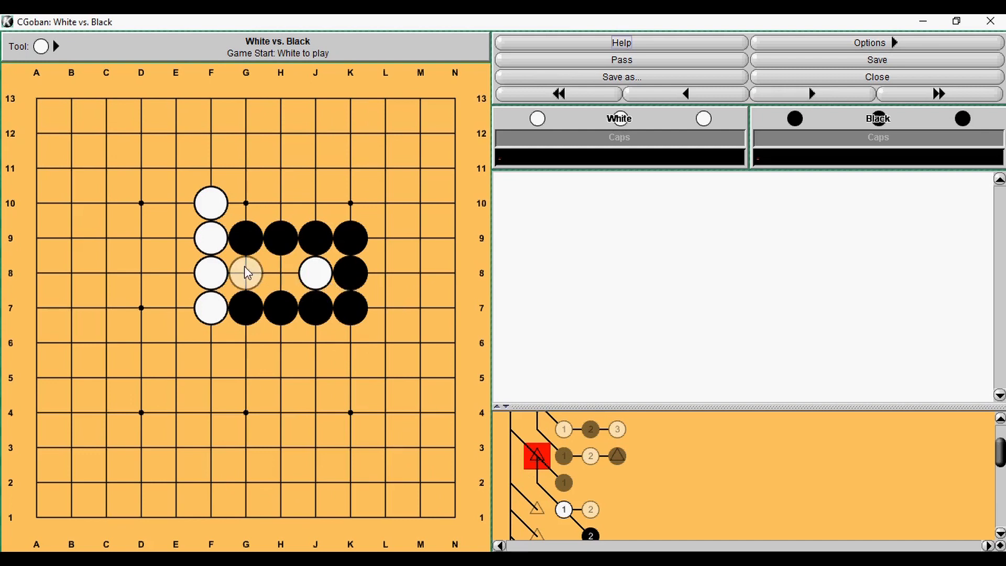
click(246, 272)
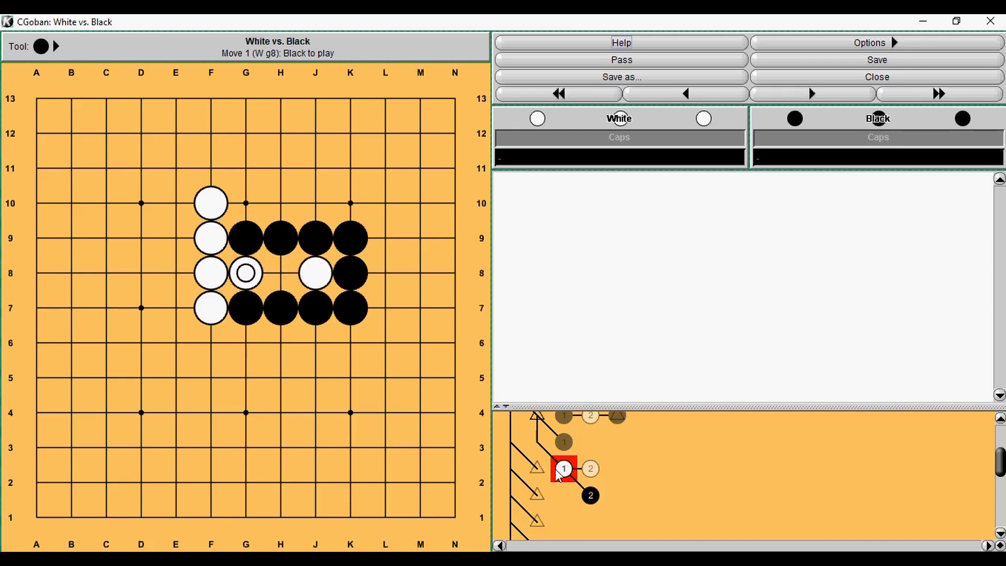
mouse_move(518, 439)
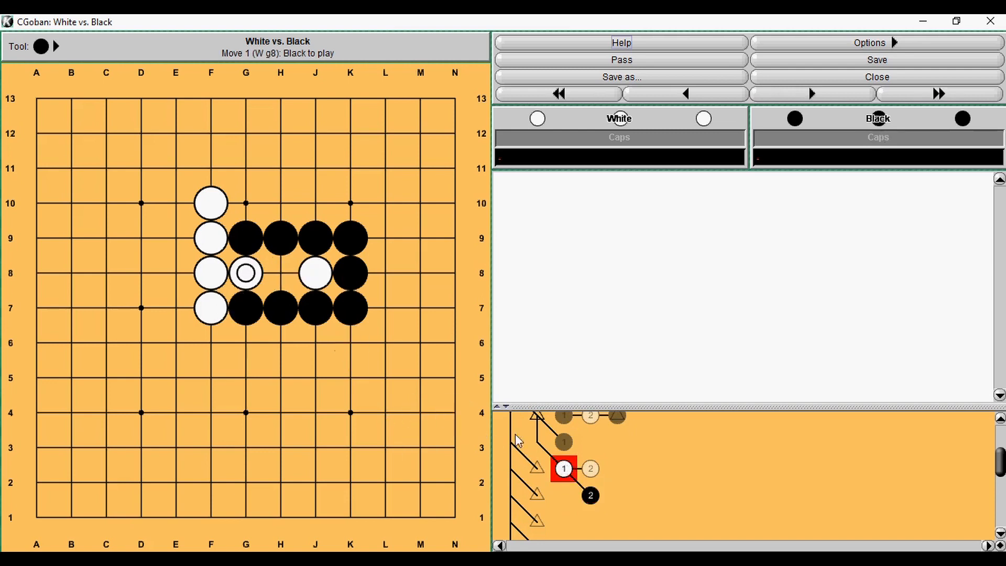
mouse_move(573, 465)
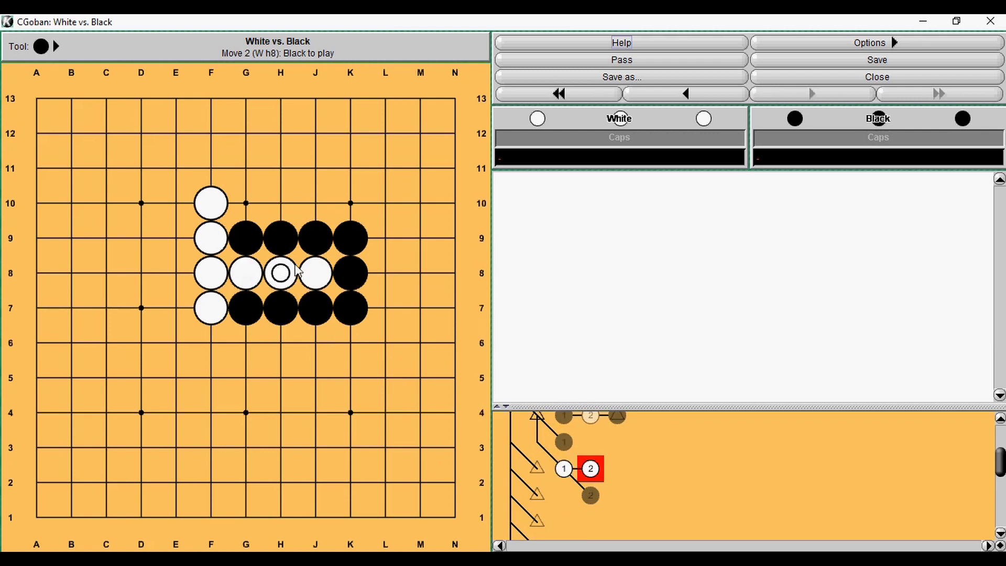
mouse_move(283, 274)
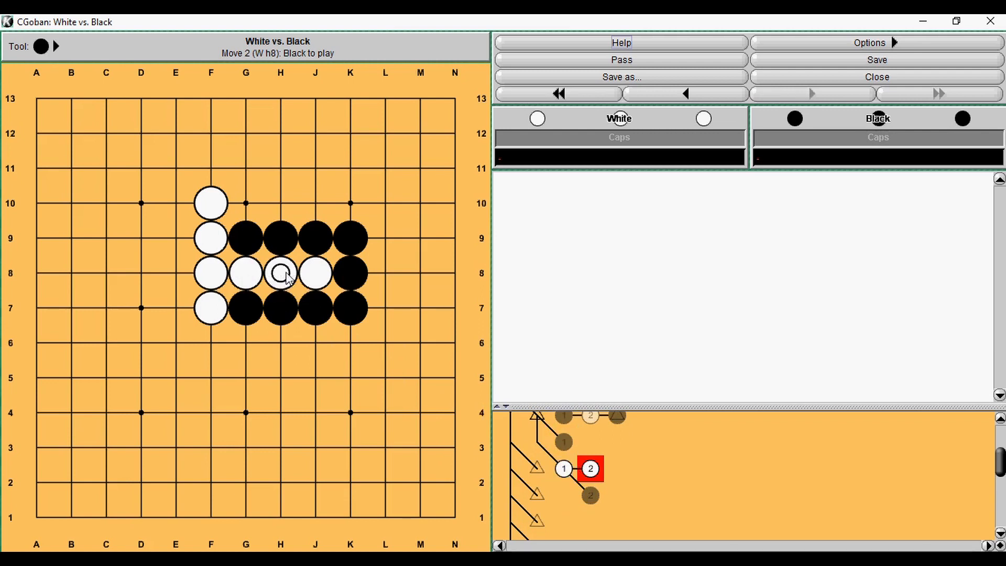
Revisit the shape's starting position, then show White's H8 following G8.
click(563, 468)
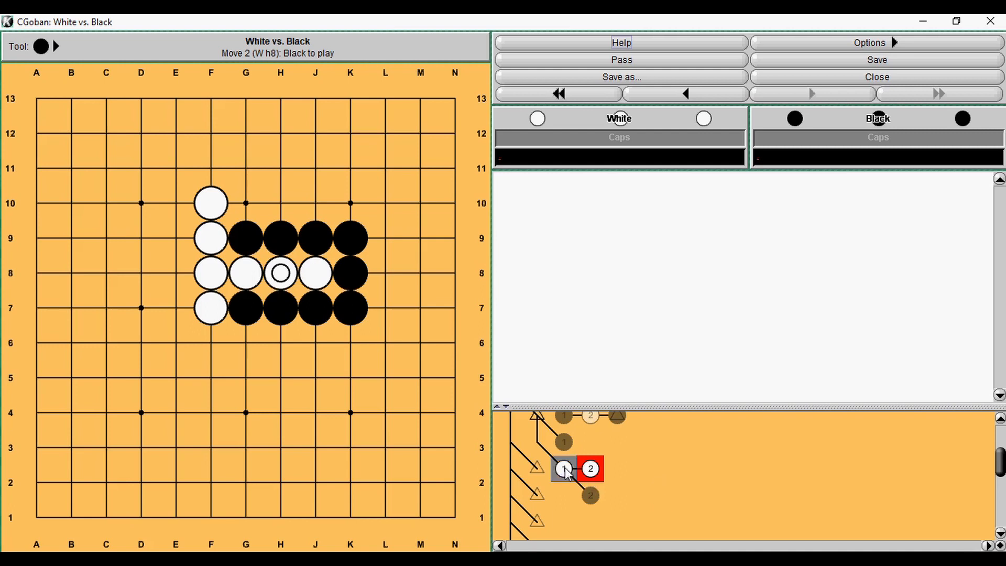
click(558, 93)
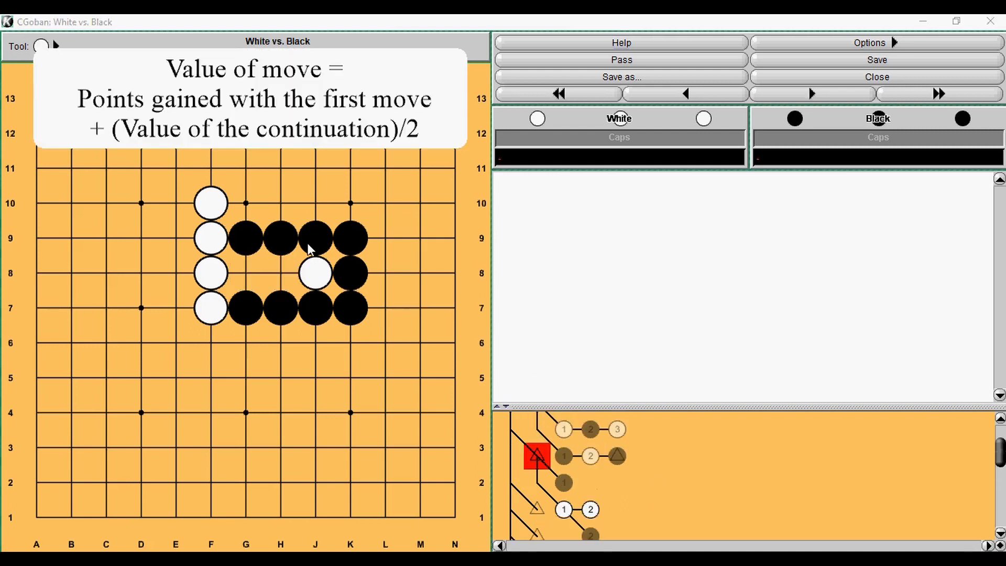
mouse_move(314, 234)
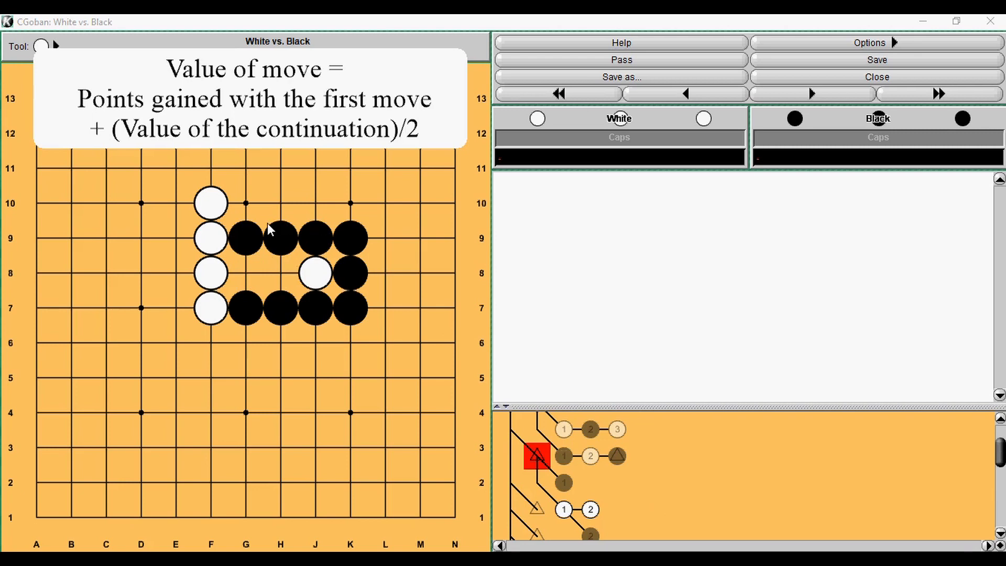
click(280, 272)
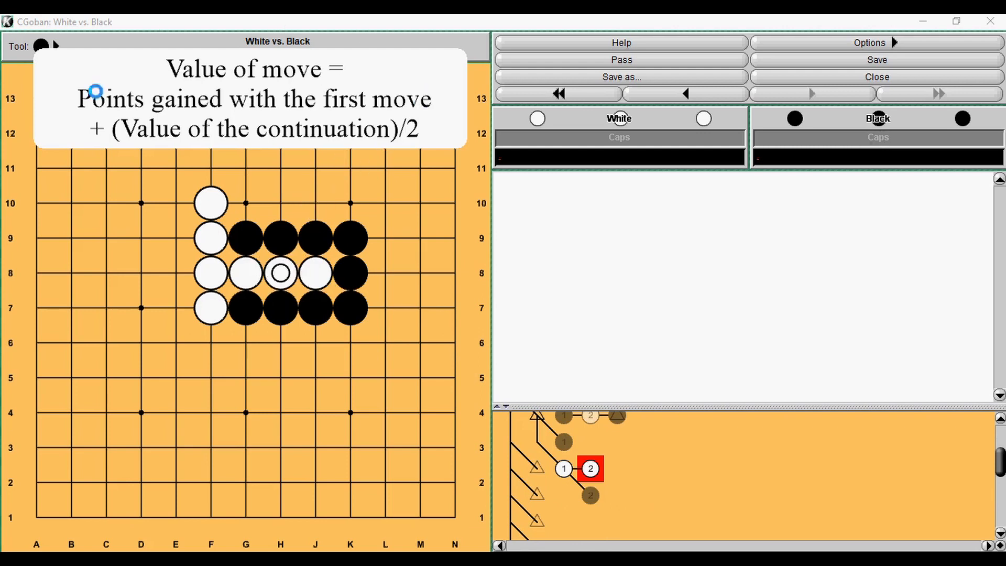
mouse_move(447, 249)
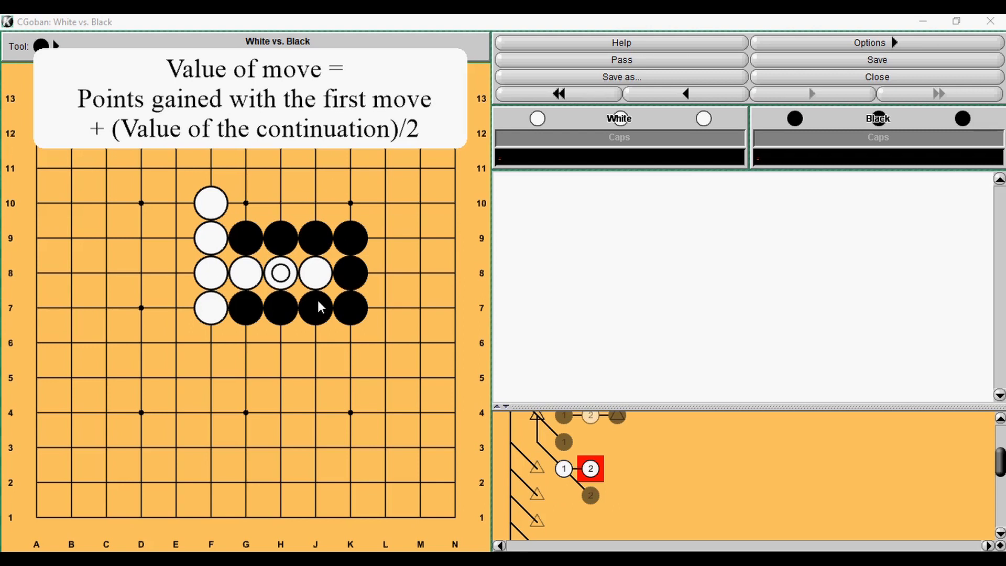
mouse_move(288, 281)
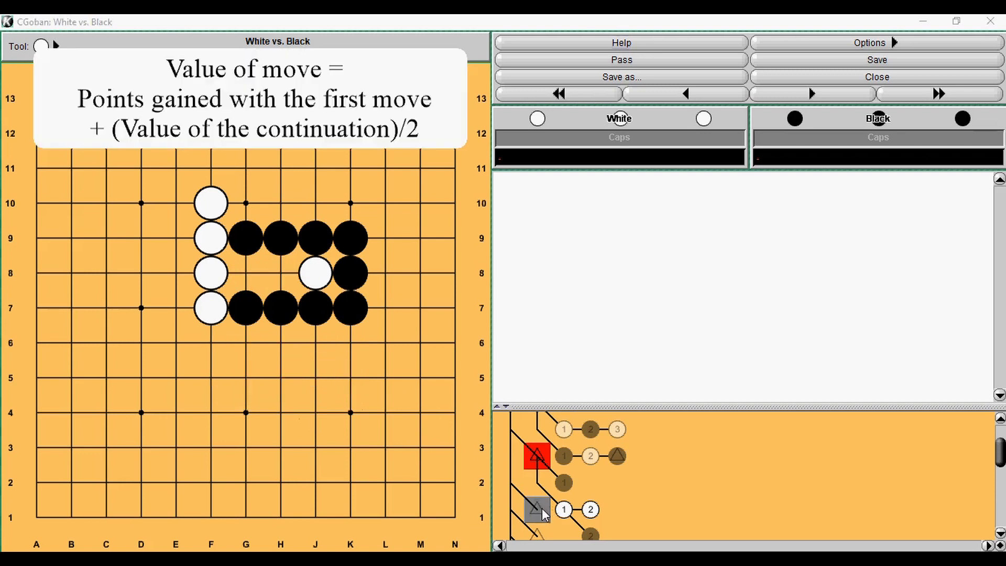
Build lower-right J2 branches: White J2 with Black J4 capture, Black J2 answered by White J1.
click(537, 495)
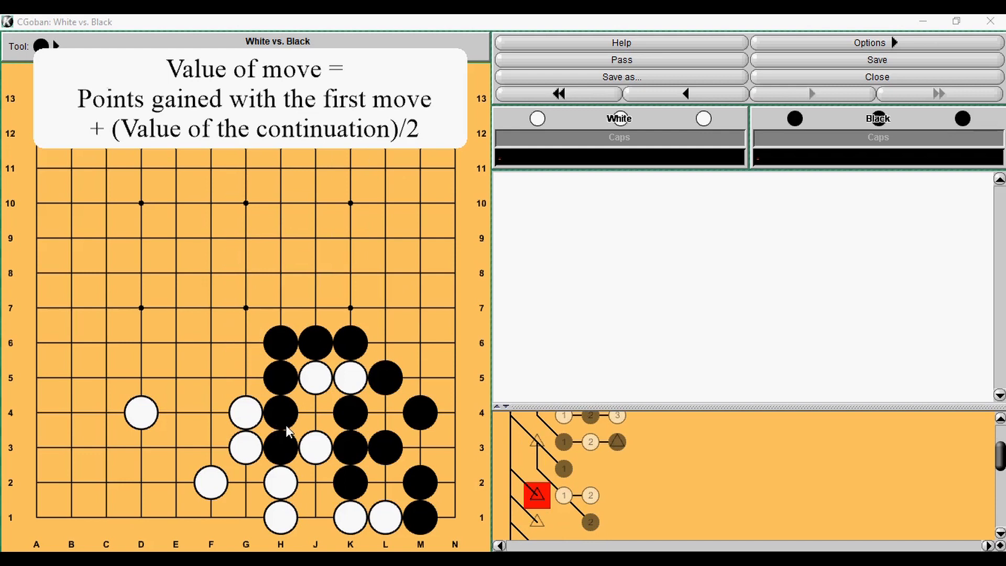
mouse_move(360, 443)
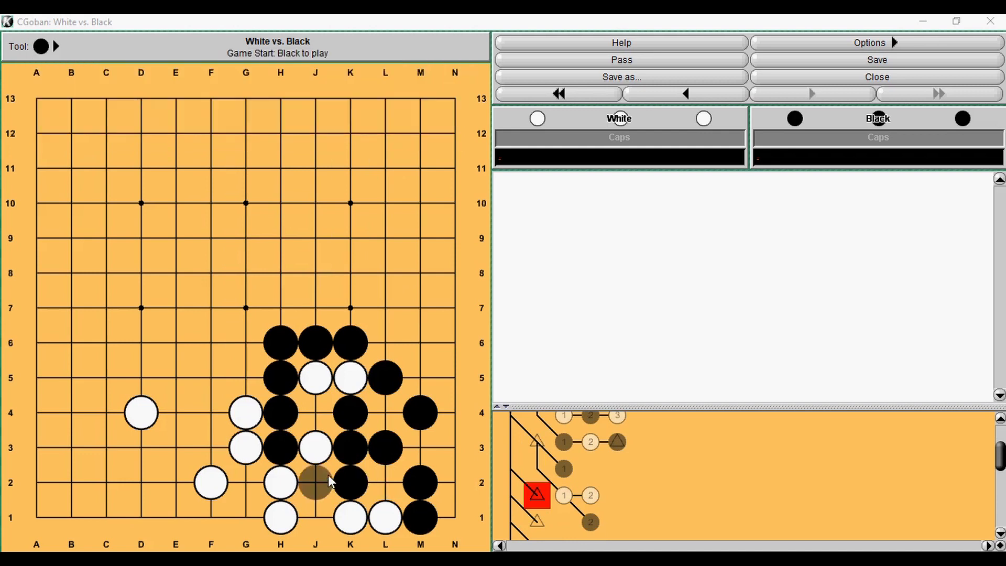
click(314, 482)
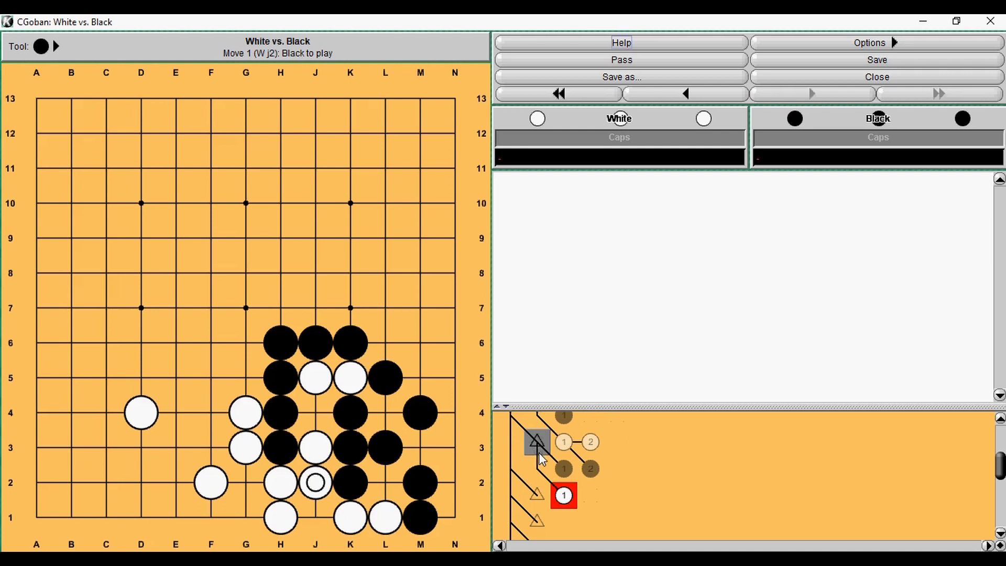
click(562, 482)
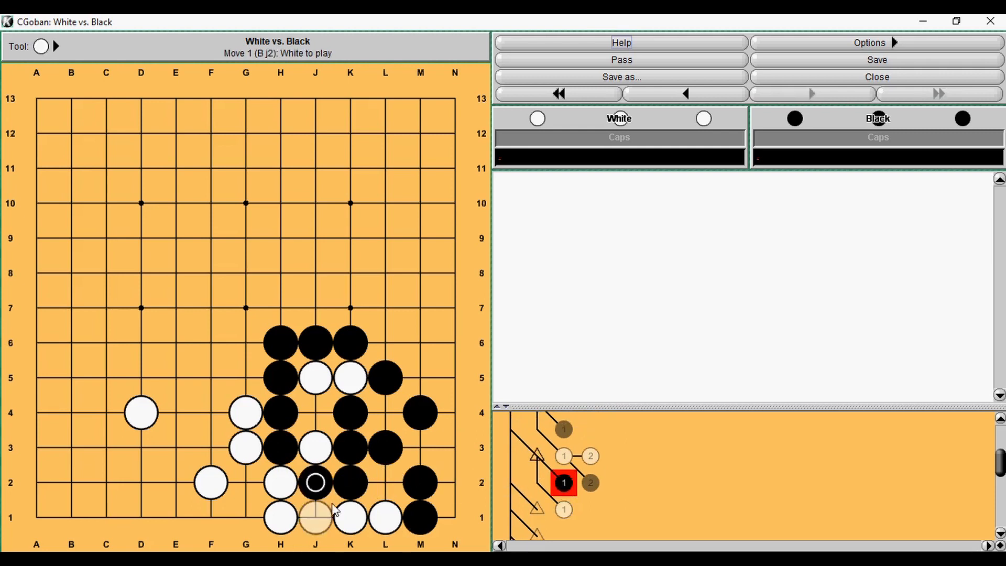
click(315, 518)
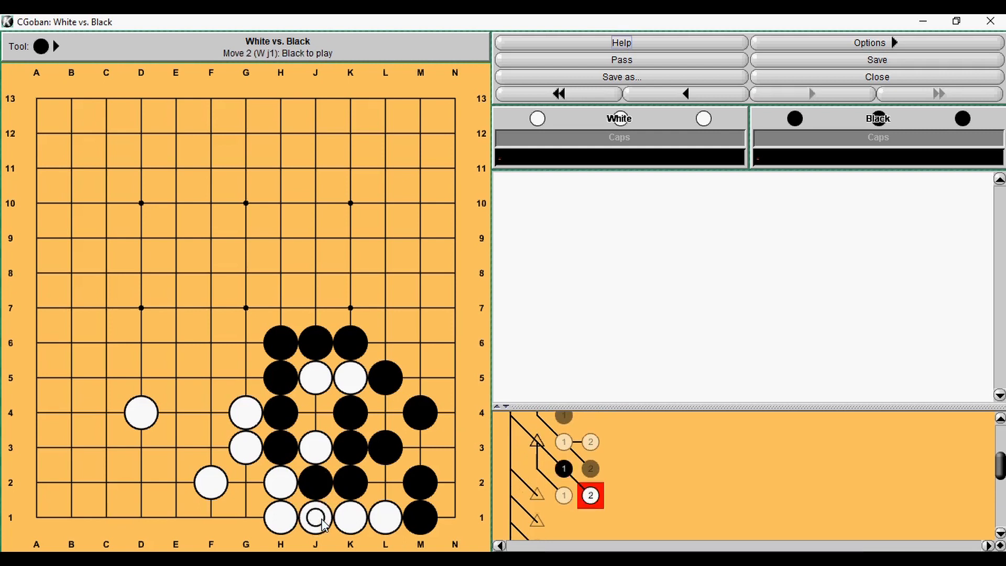
click(683, 94)
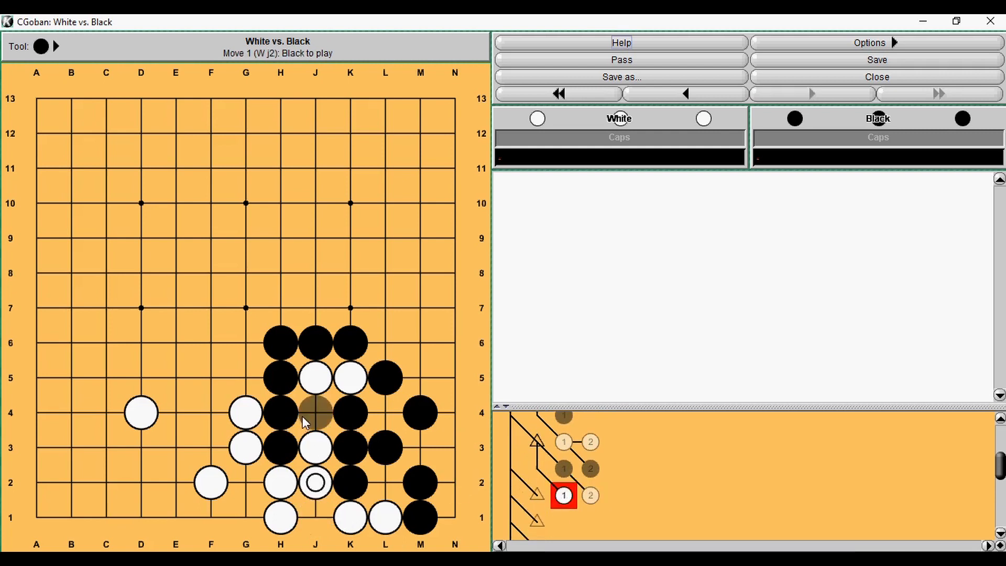
click(315, 412)
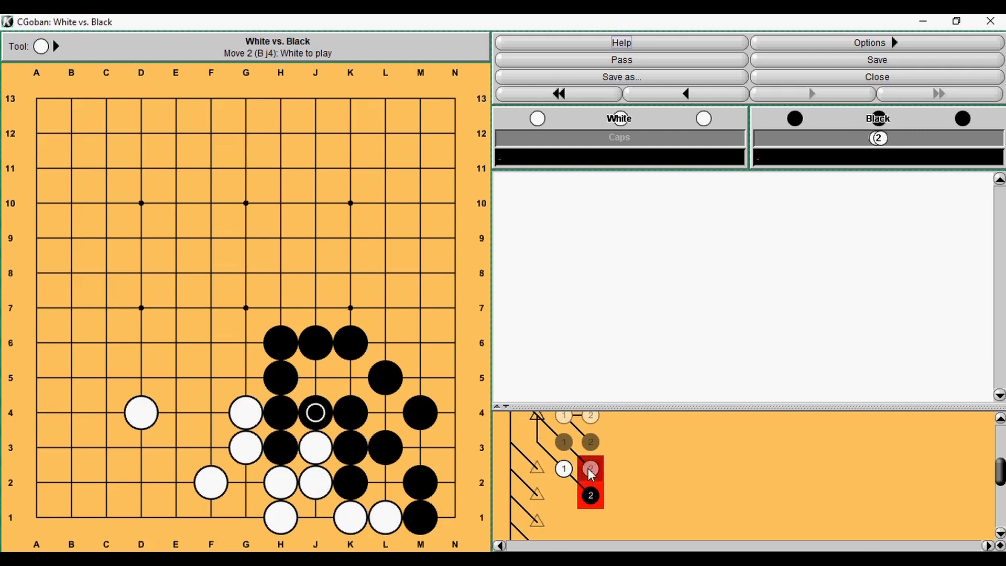
click(589, 468)
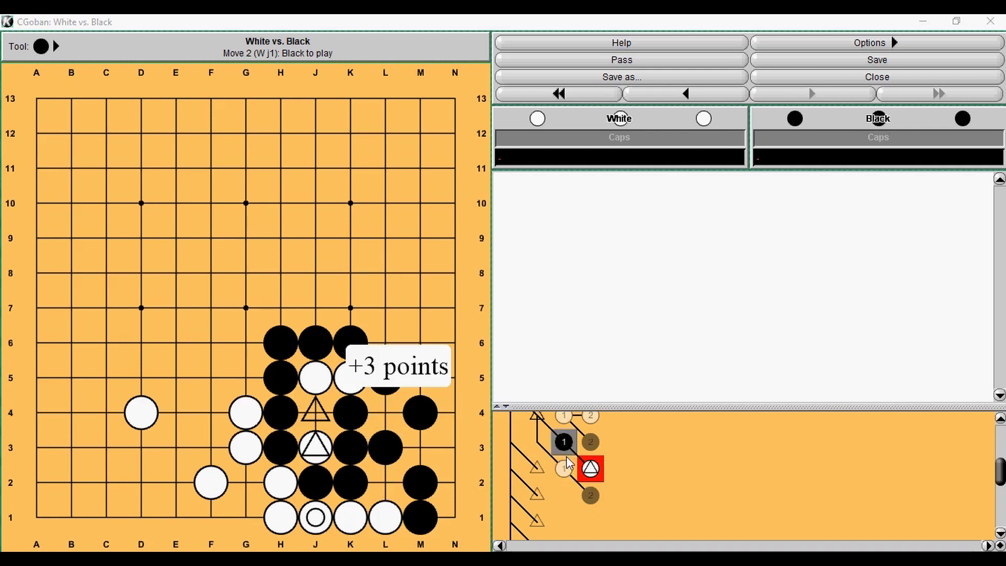
Add White's J4 connection after J2, revisit the Black J2 line, then return to the start.
click(684, 94)
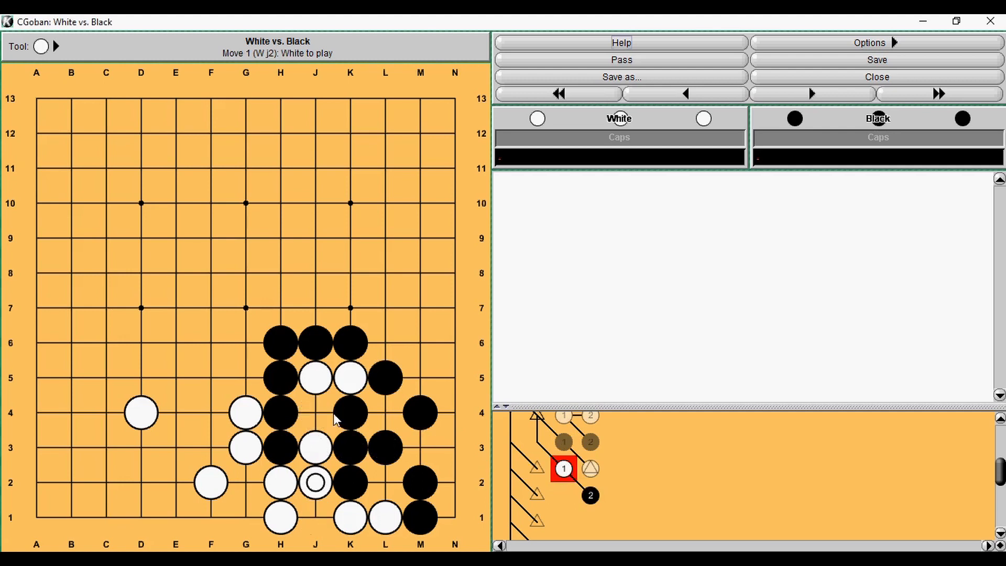
mouse_move(315, 412)
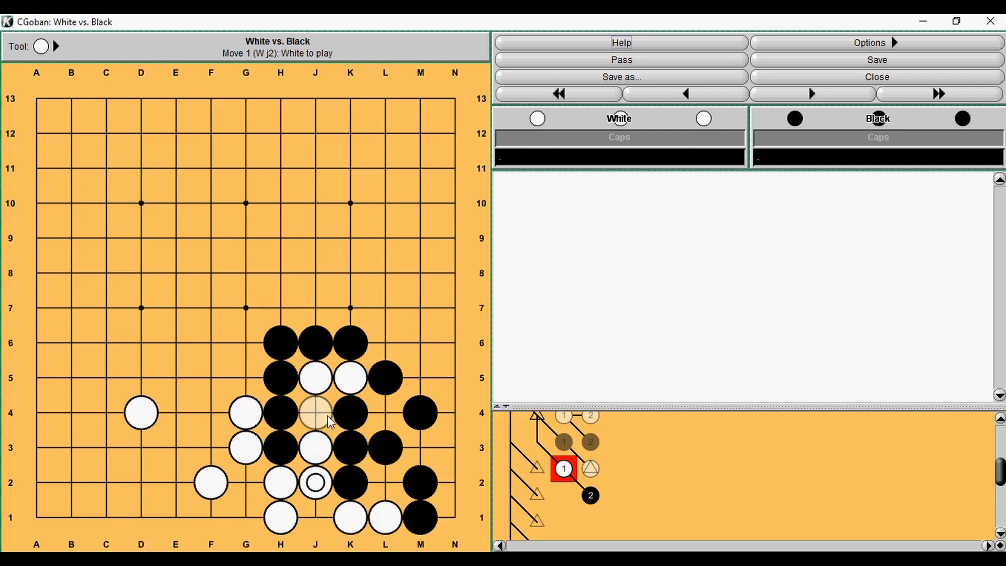
click(314, 412)
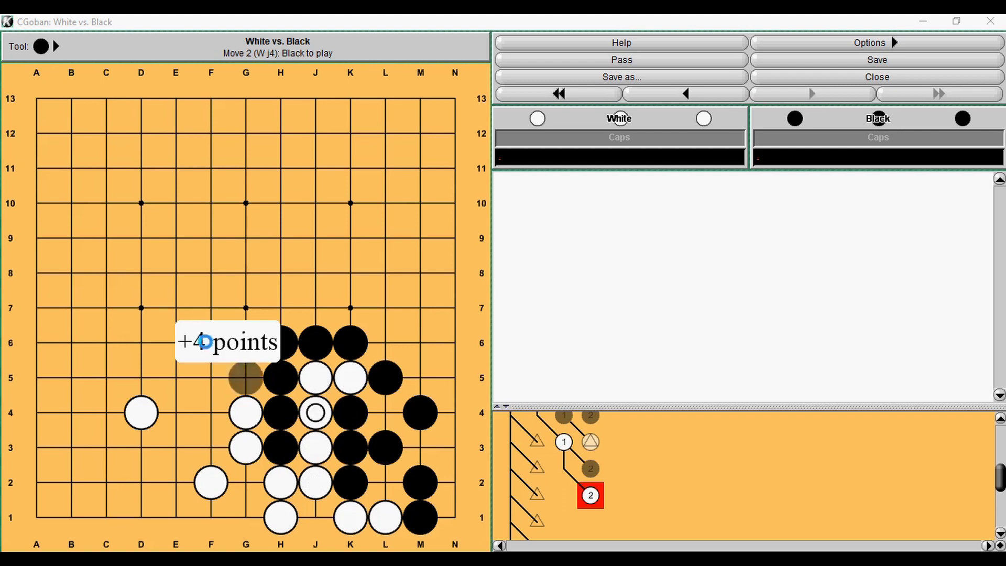
click(562, 442)
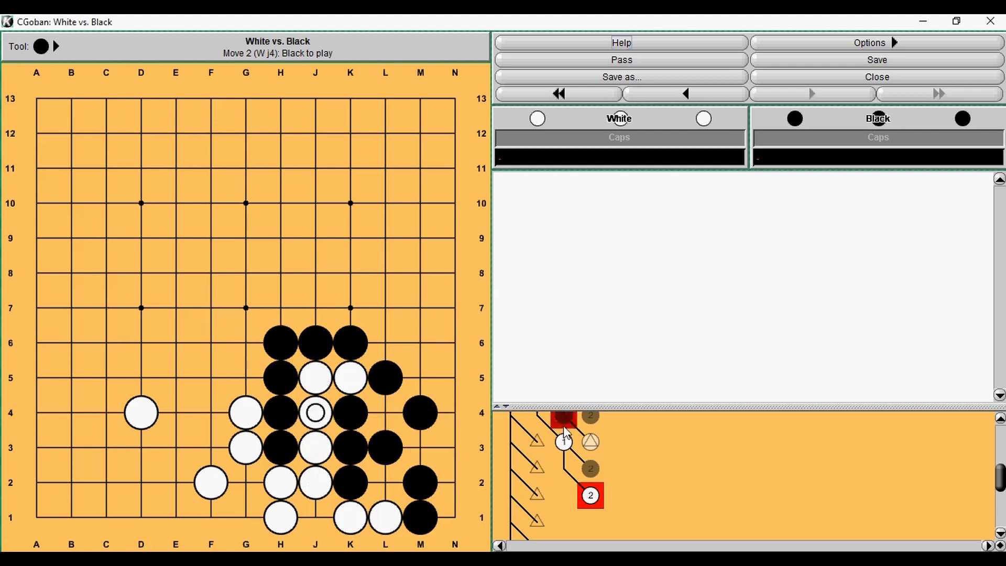
click(685, 94)
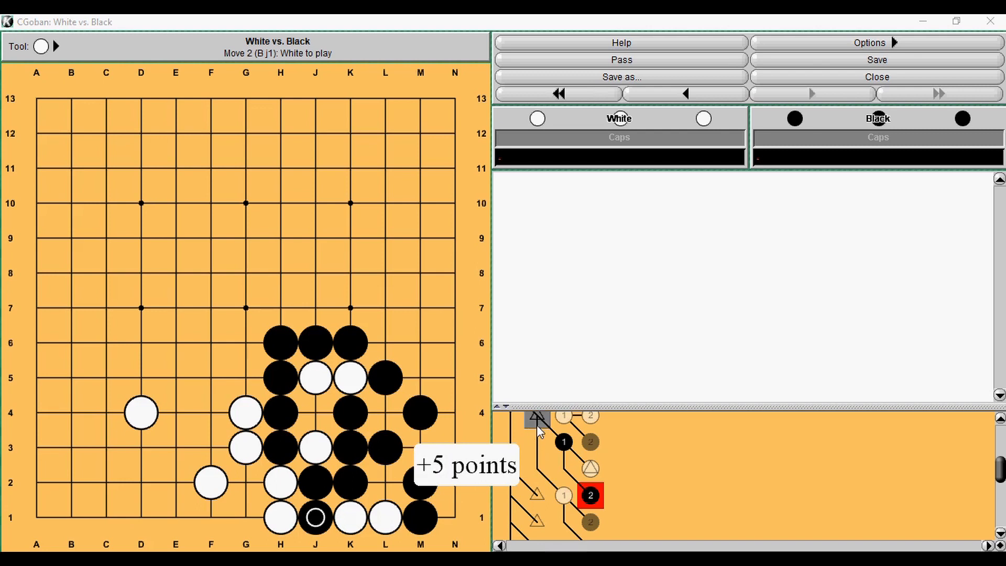
click(557, 94)
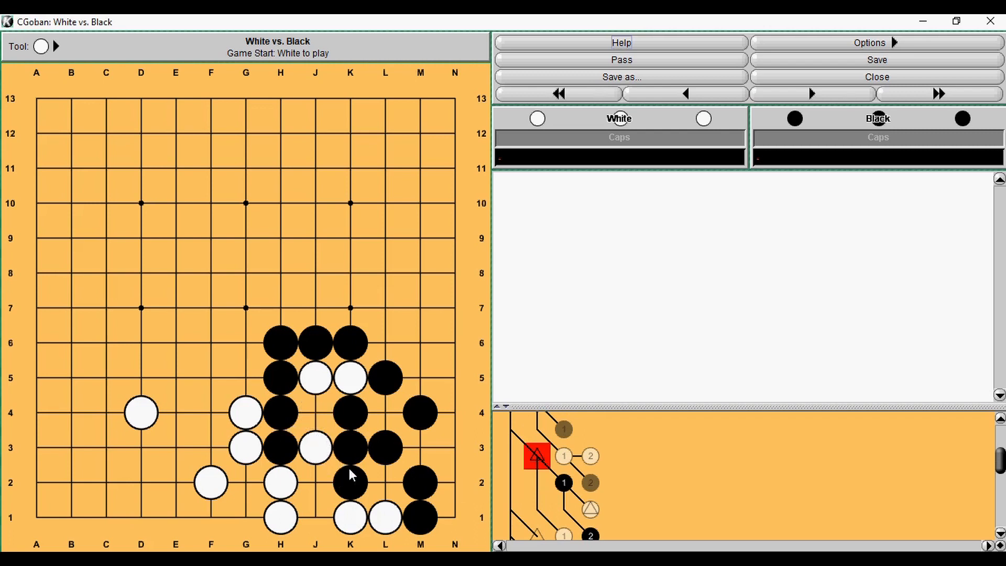
mouse_move(356, 533)
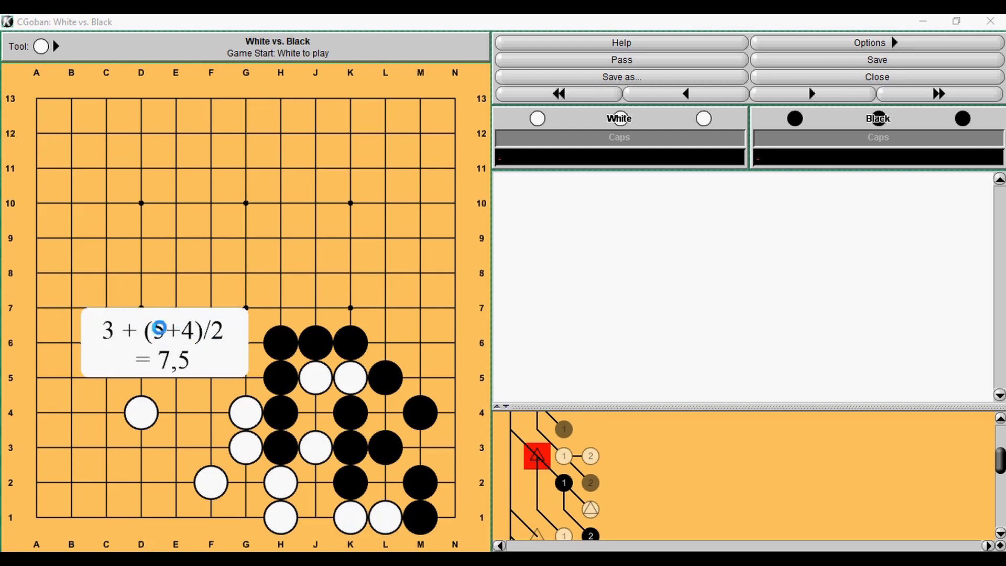
mouse_move(199, 340)
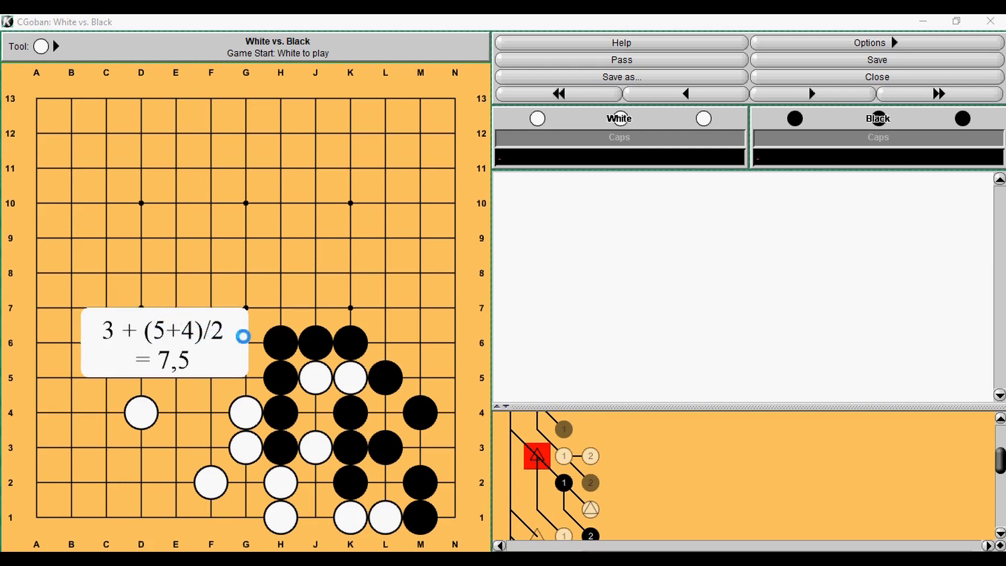
mouse_move(124, 348)
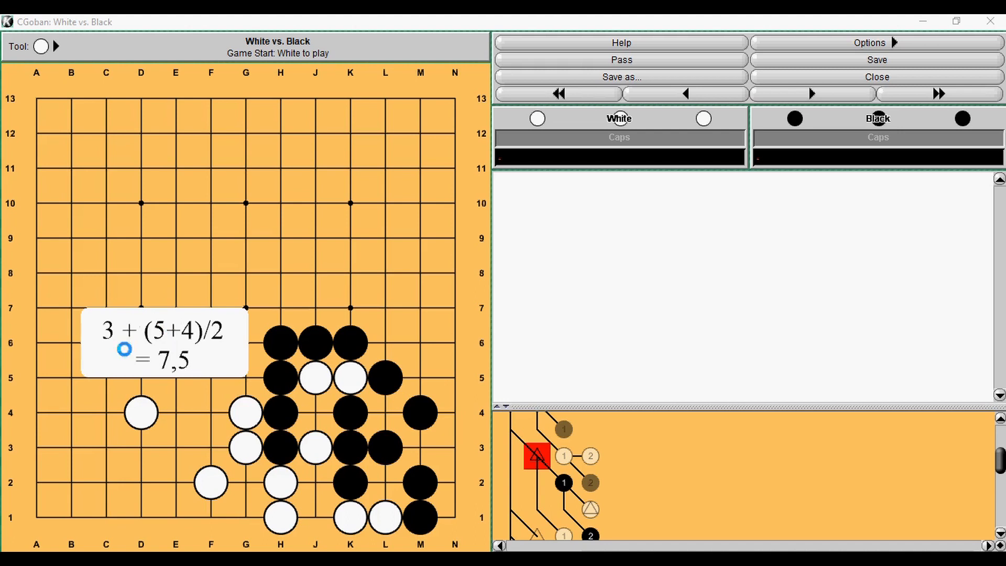
mouse_move(315, 412)
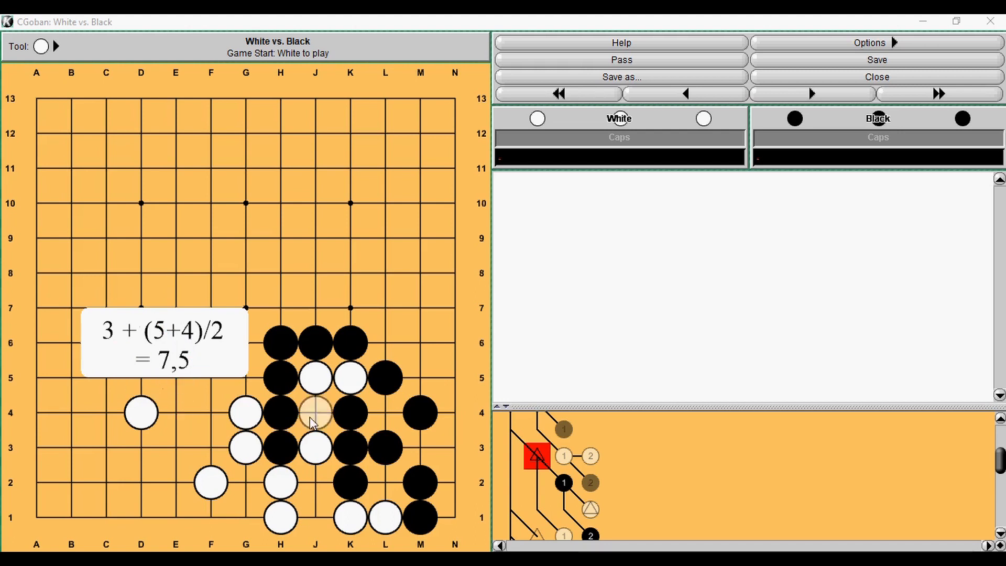
mouse_move(314, 483)
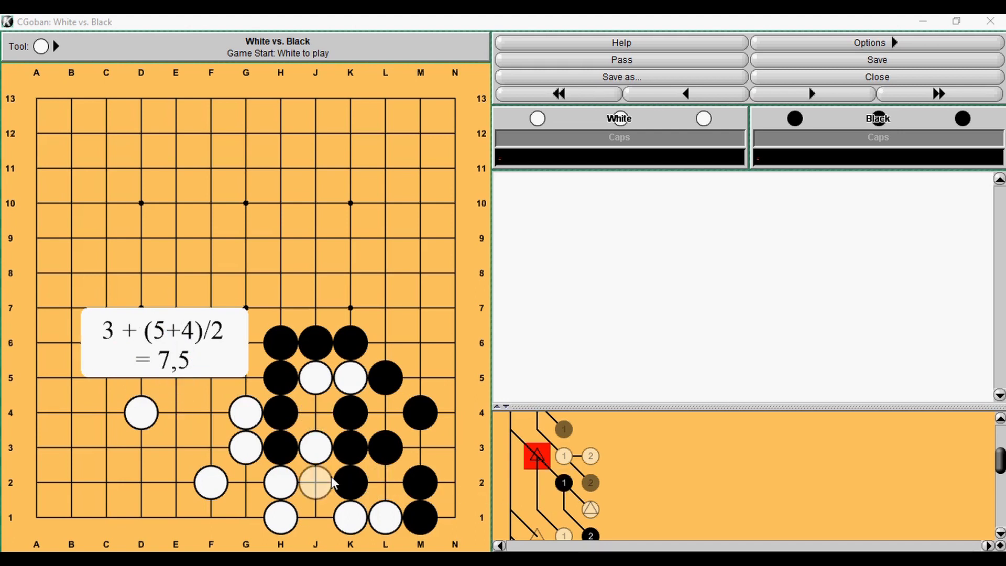
click(314, 482)
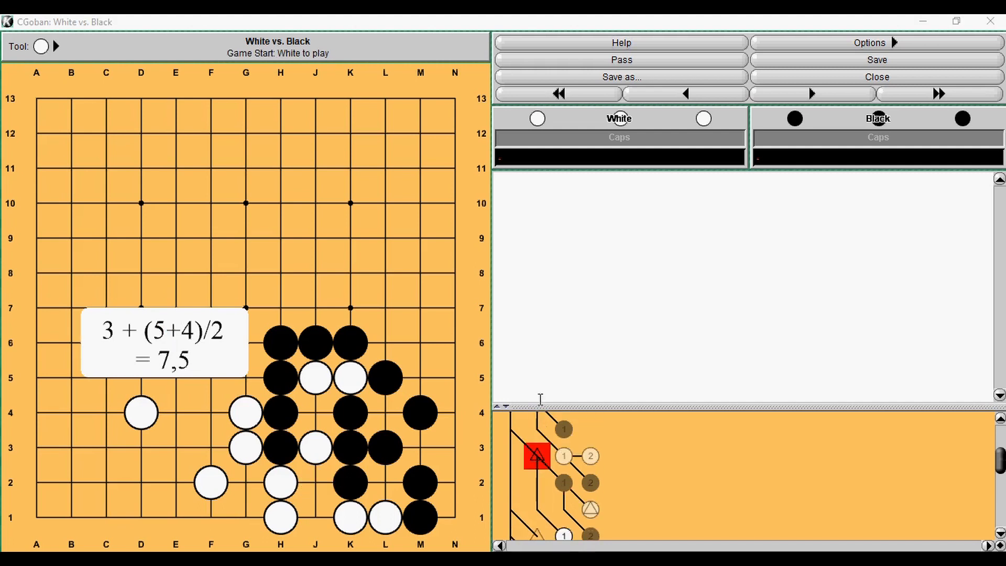
mouse_move(553, 370)
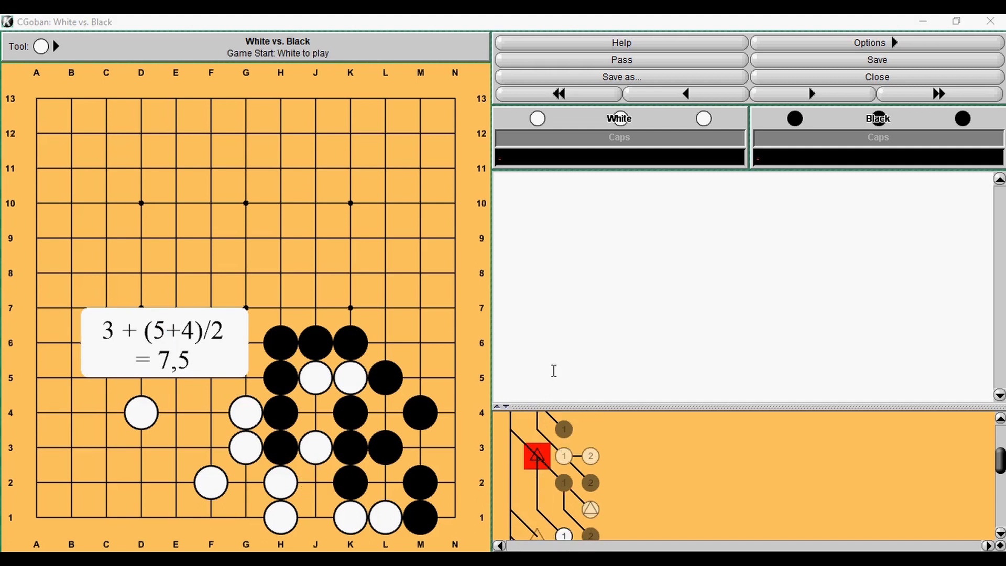